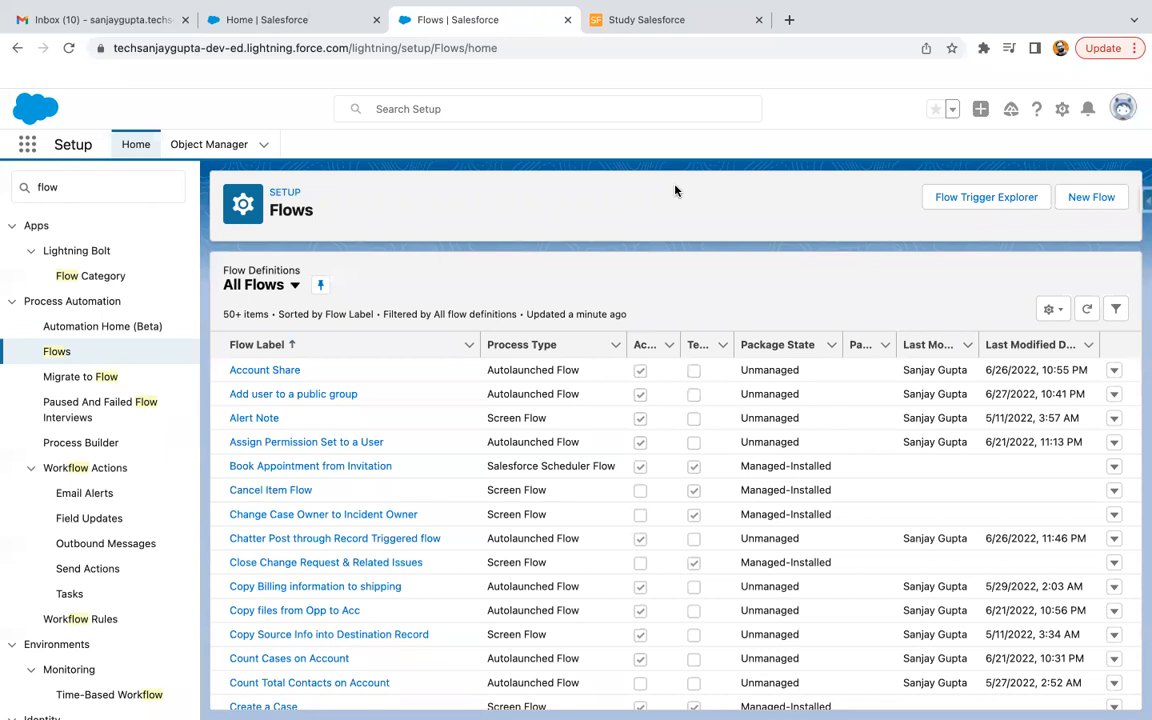
pyautogui.moveTo(586, 234)
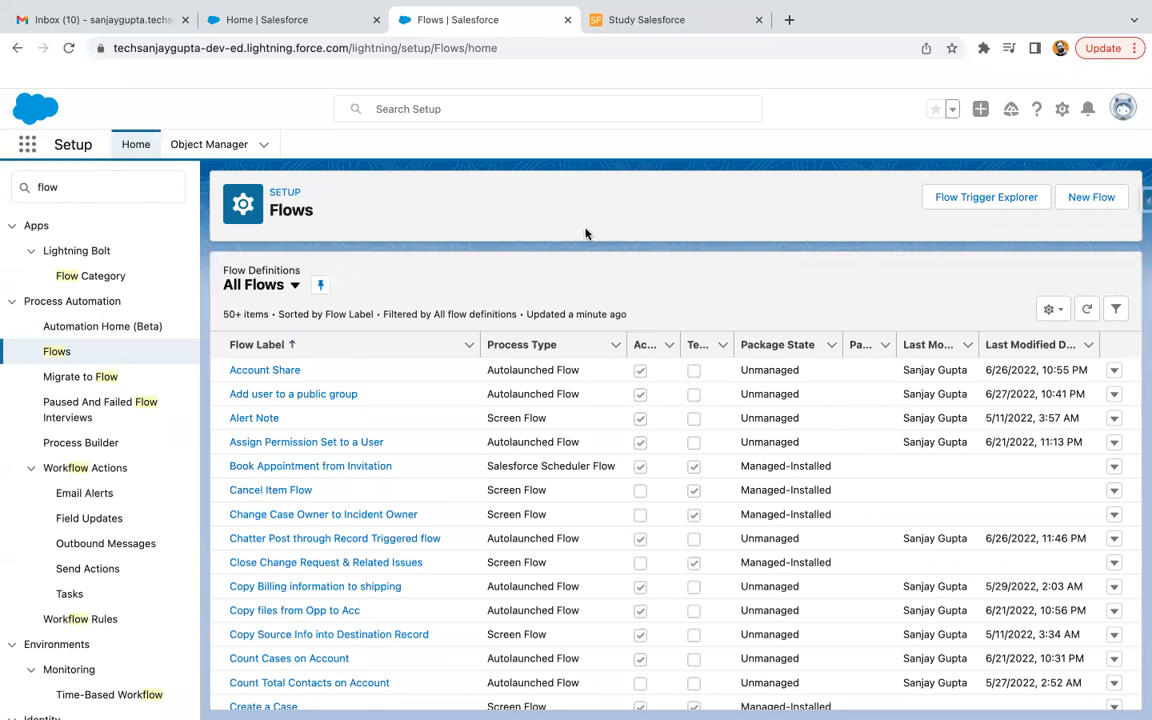
pyautogui.moveTo(1092, 196)
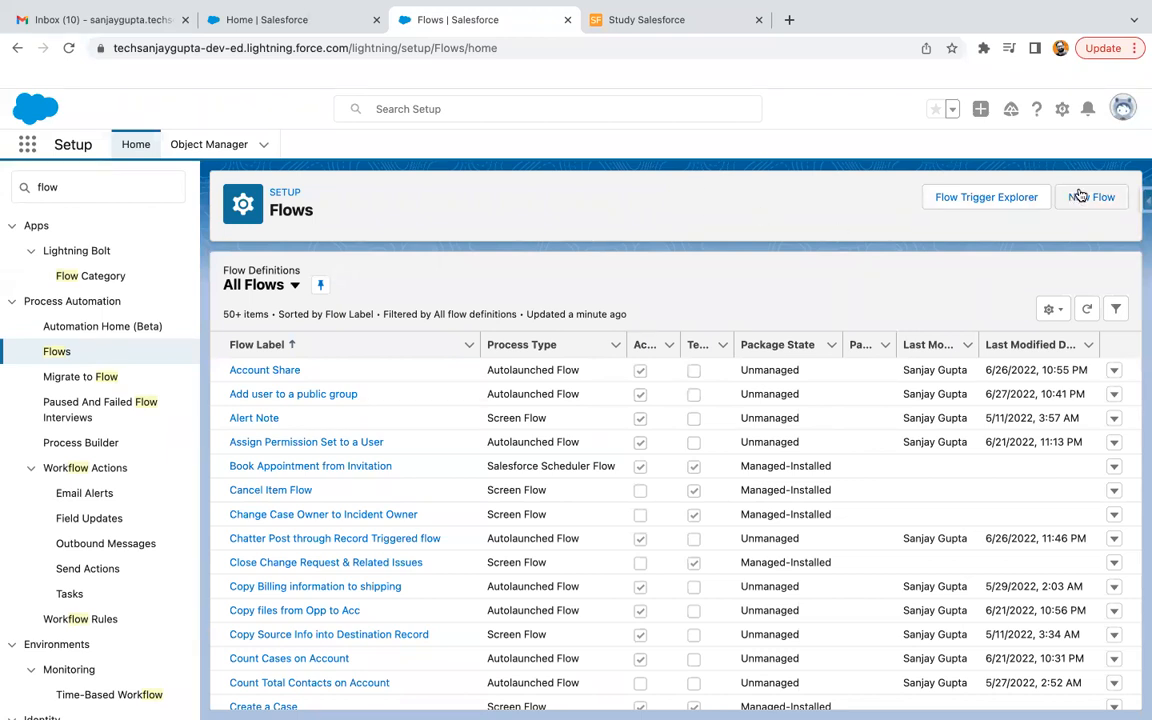
# Create a new Schedule-Triggered Flow, landing on a canvas with Start and End elements.
pyautogui.click(1092, 196)
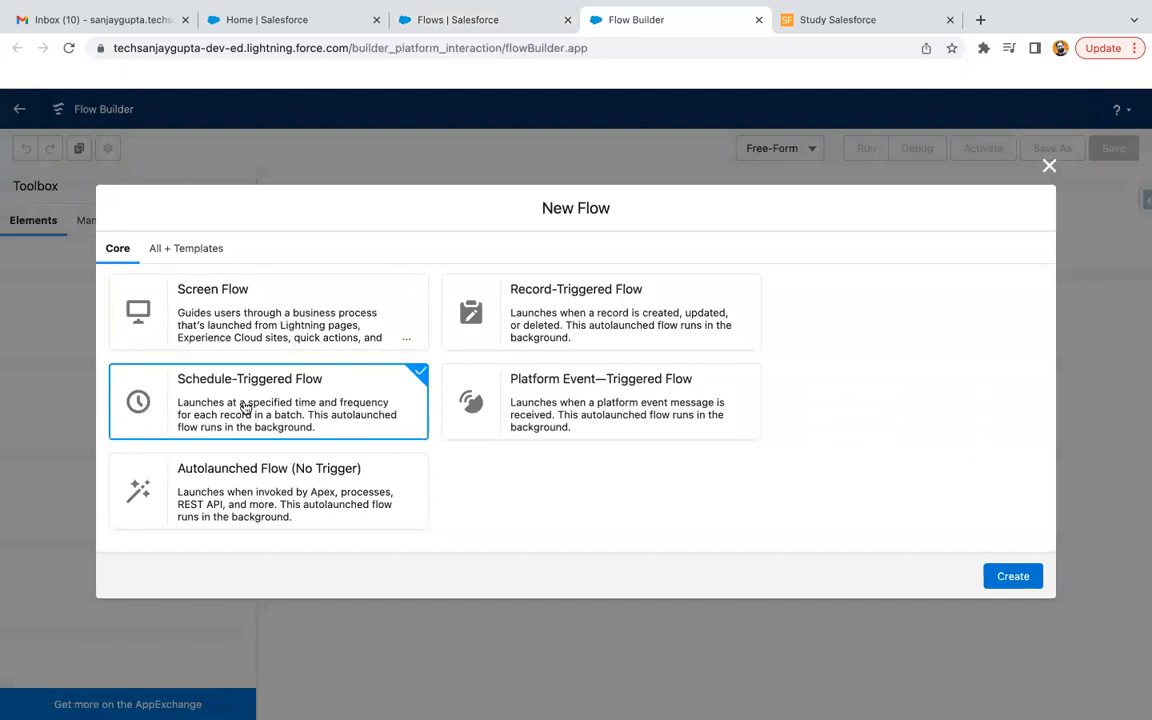
pyautogui.moveTo(248, 404)
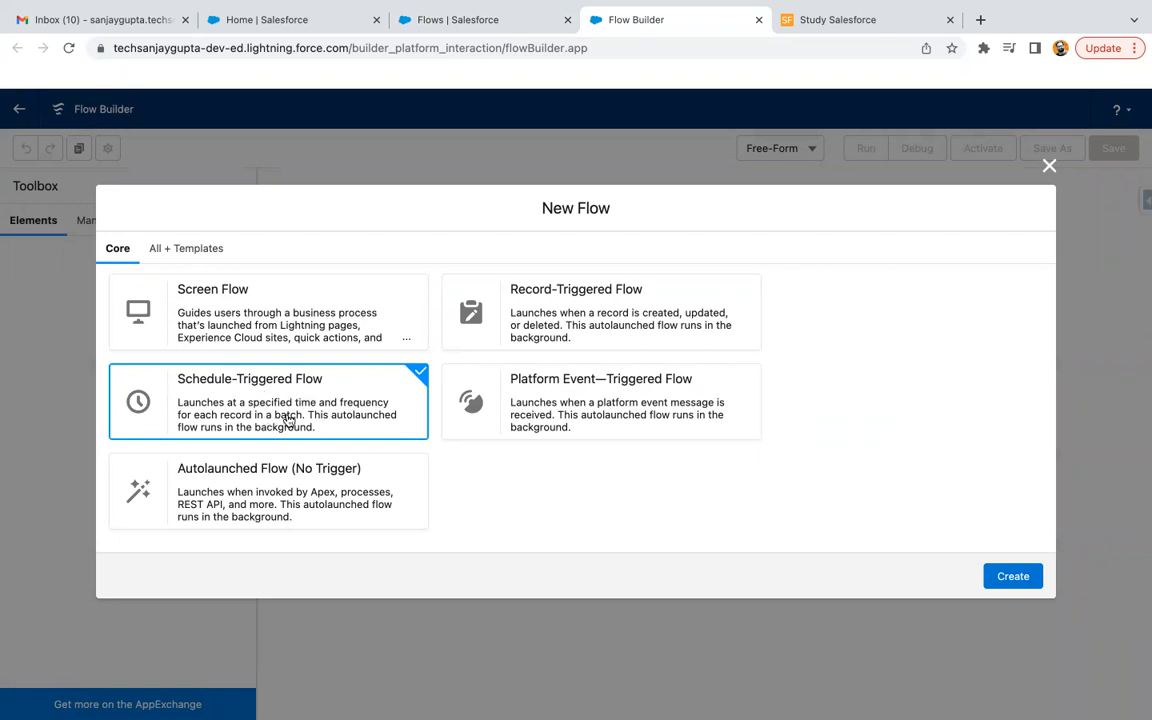
pyautogui.moveTo(344, 426)
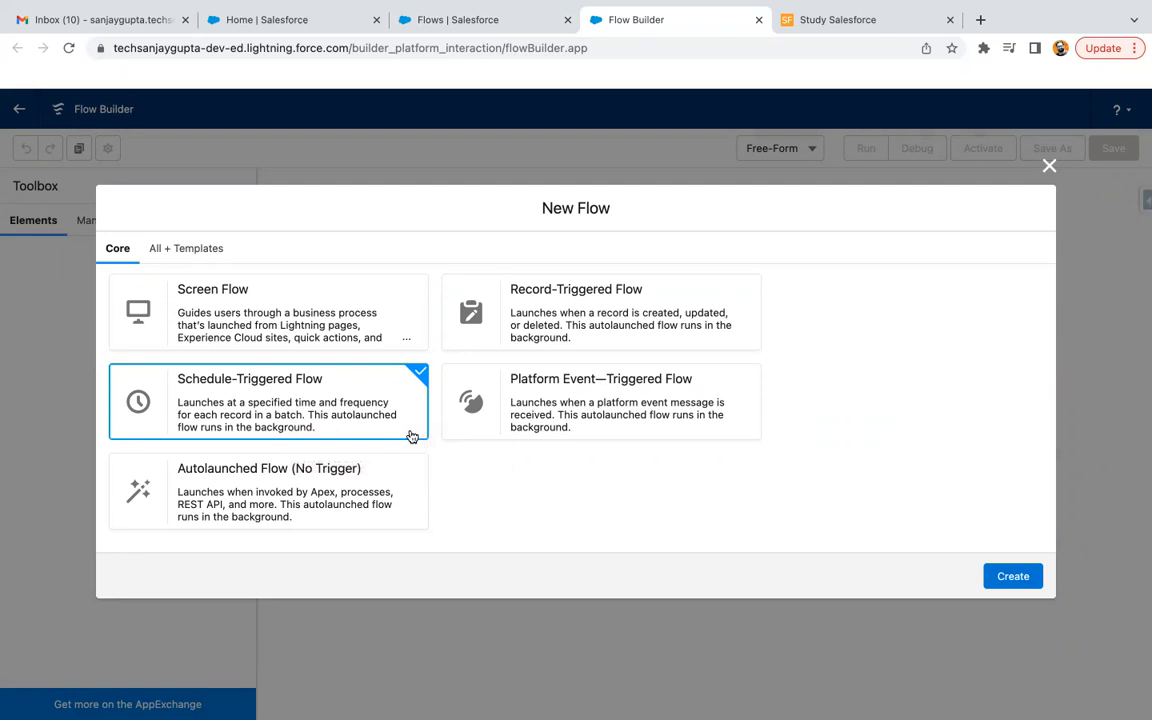
pyautogui.moveTo(410, 436)
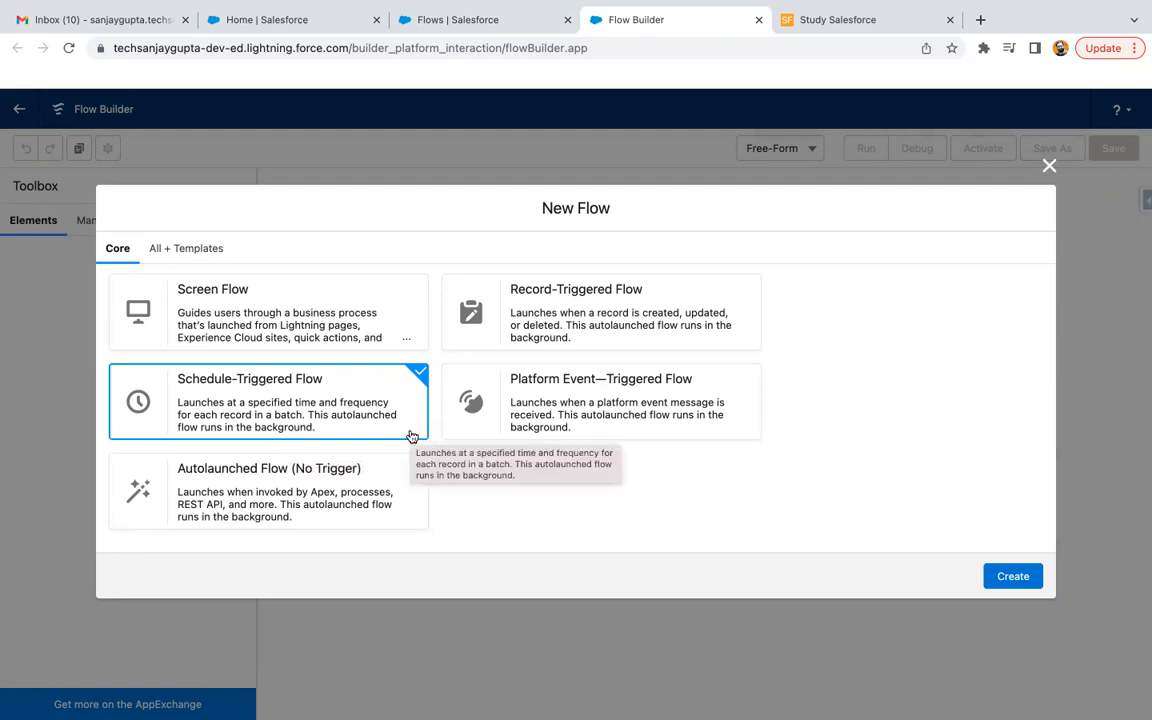
pyautogui.click(1012, 576)
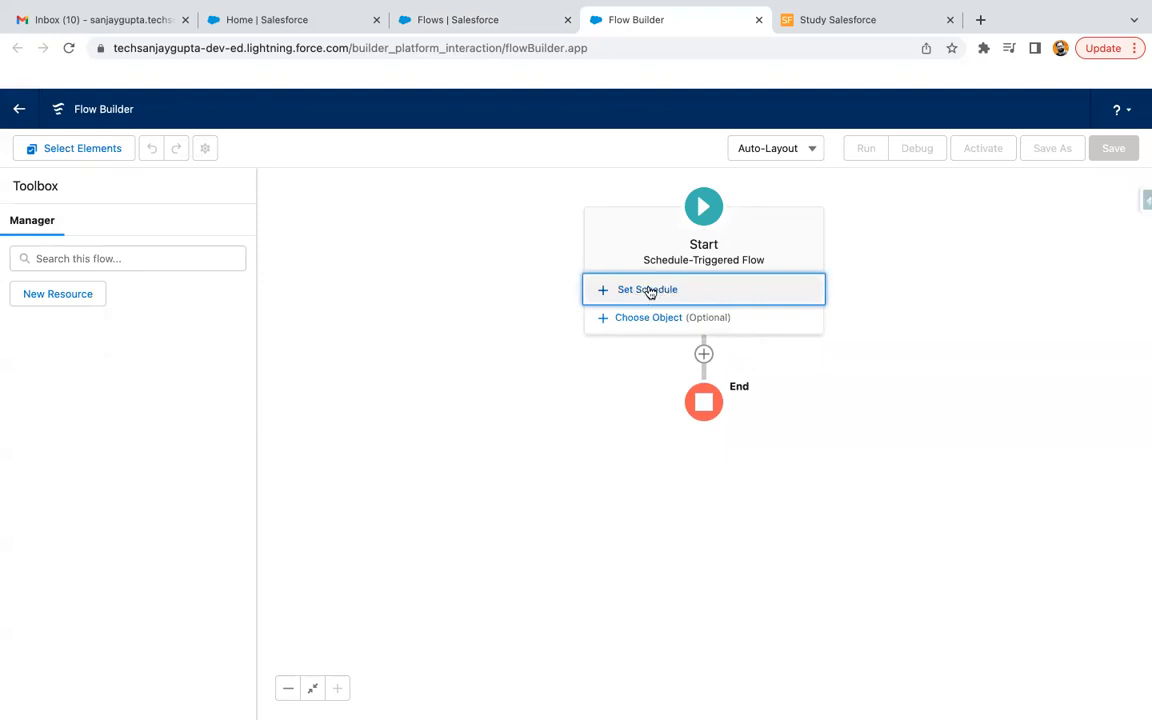
pyautogui.click(646, 288)
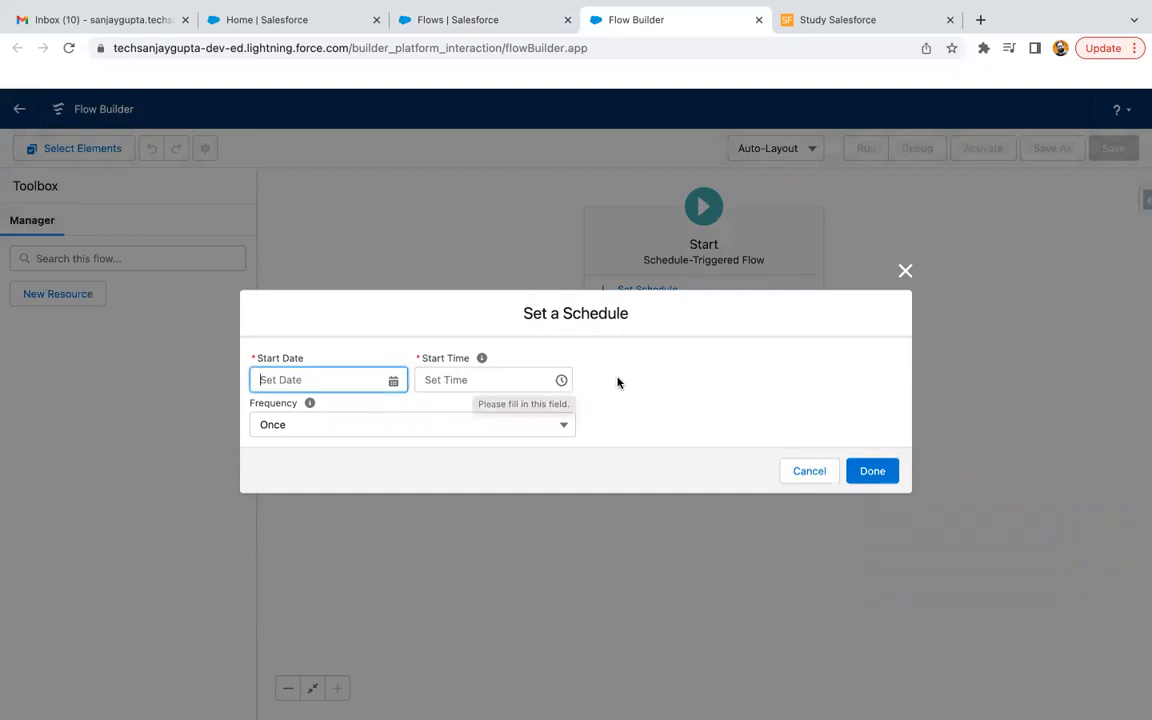
pyautogui.click(808, 470)
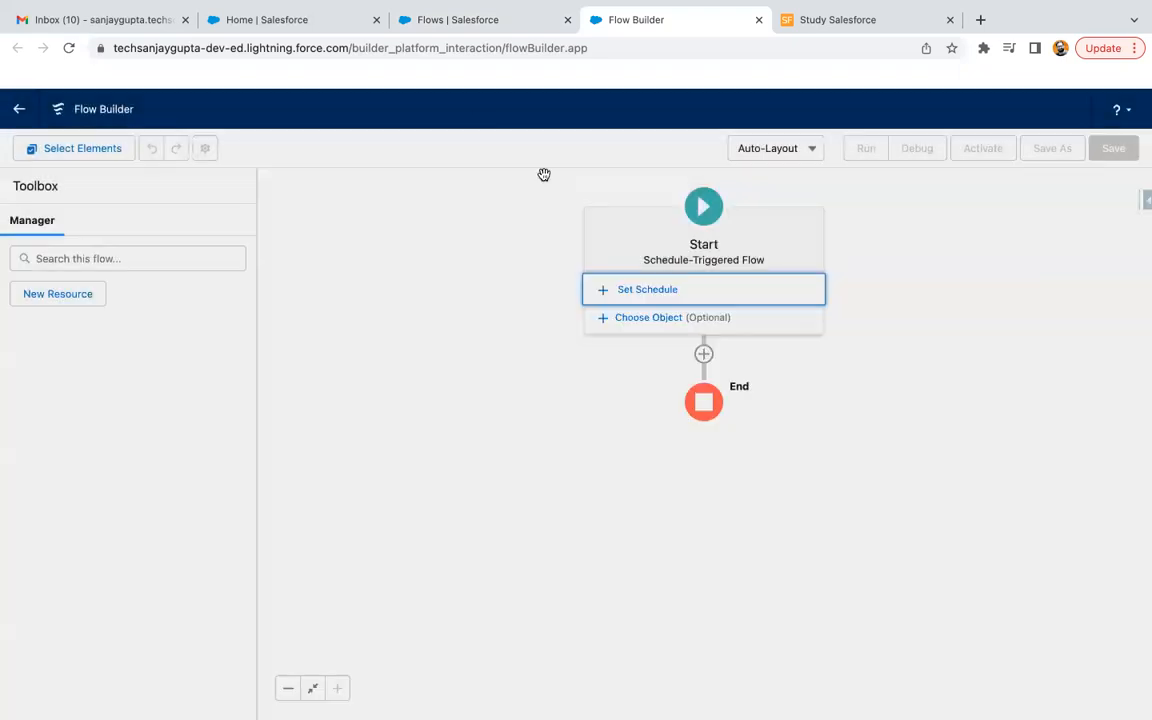
# From the org page, launch the Sales app via the App Launcher search for 'sales'.
pyautogui.click(290, 20)
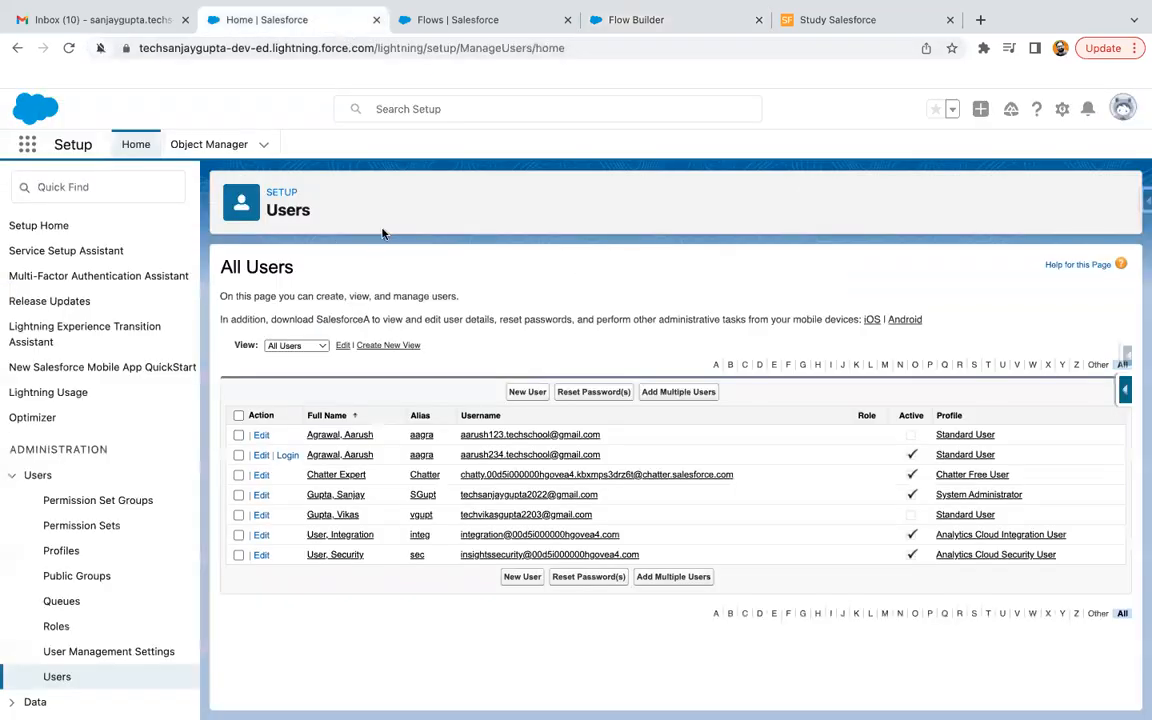
pyautogui.moveTo(484, 20)
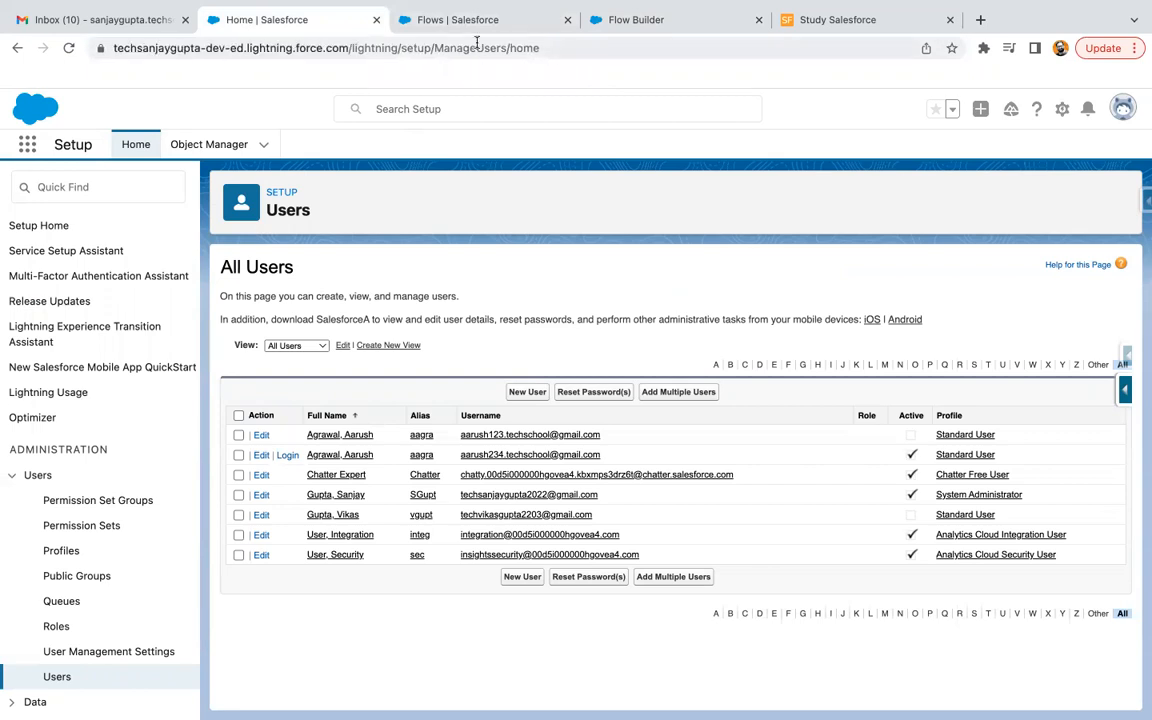
pyautogui.click(28, 144)
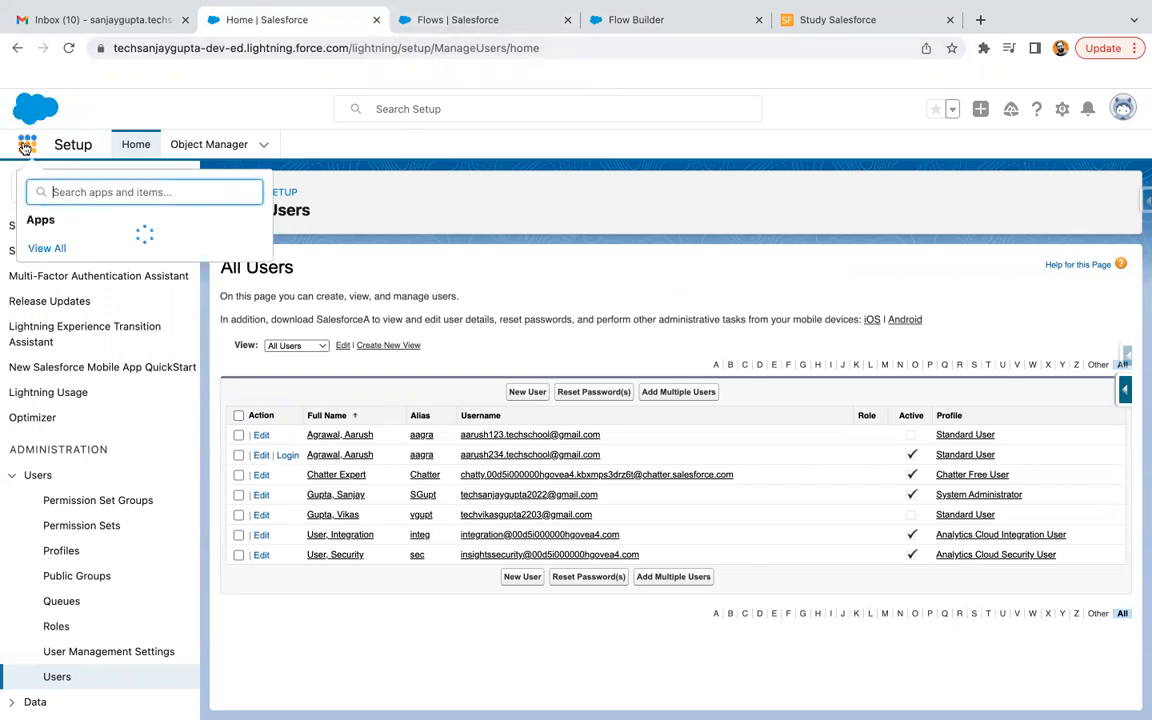
pyautogui.write('sales')
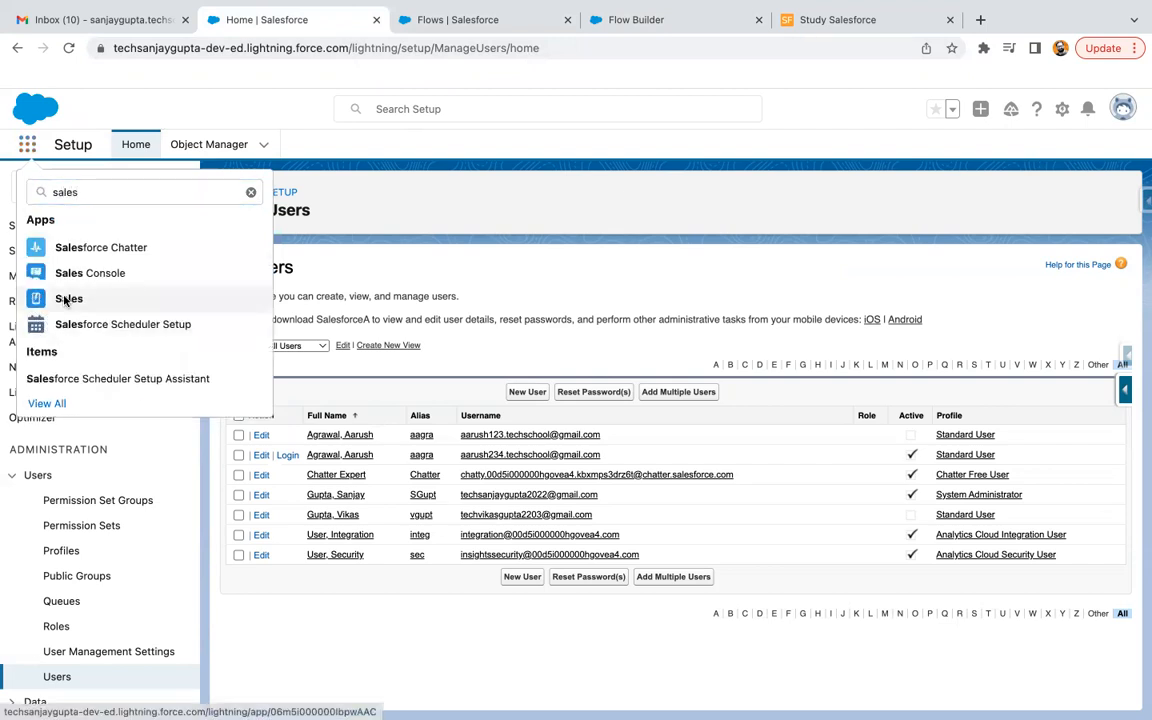
pyautogui.click(68, 298)
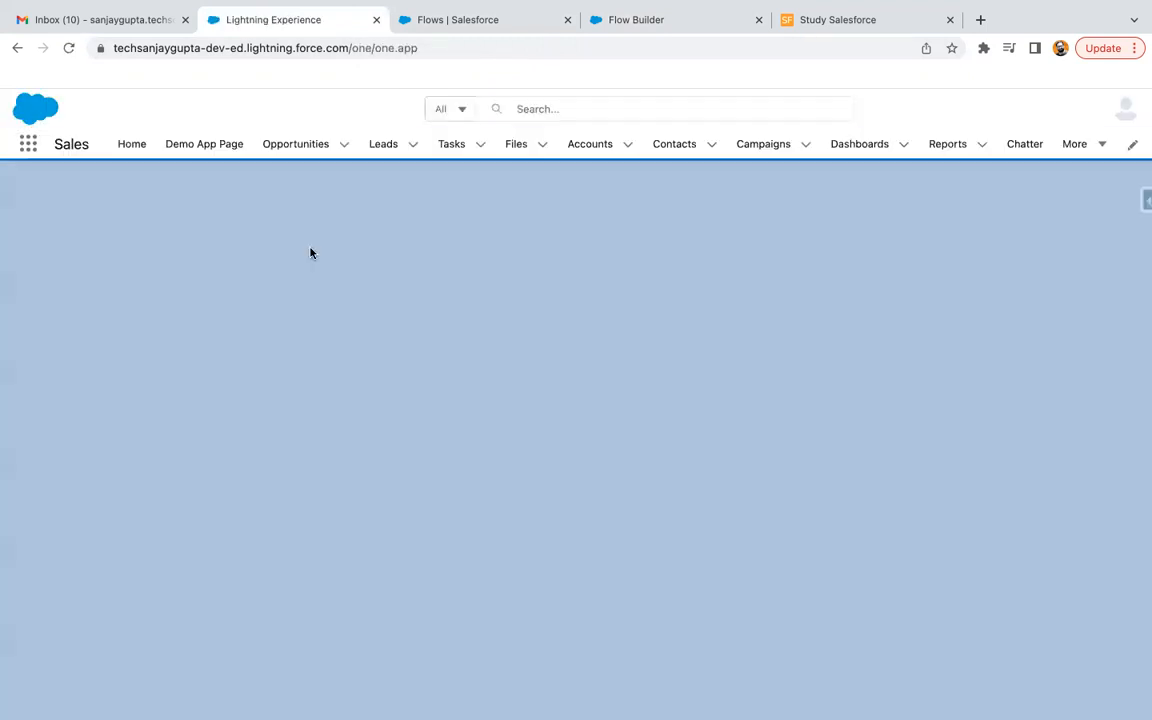
pyautogui.click(132, 144)
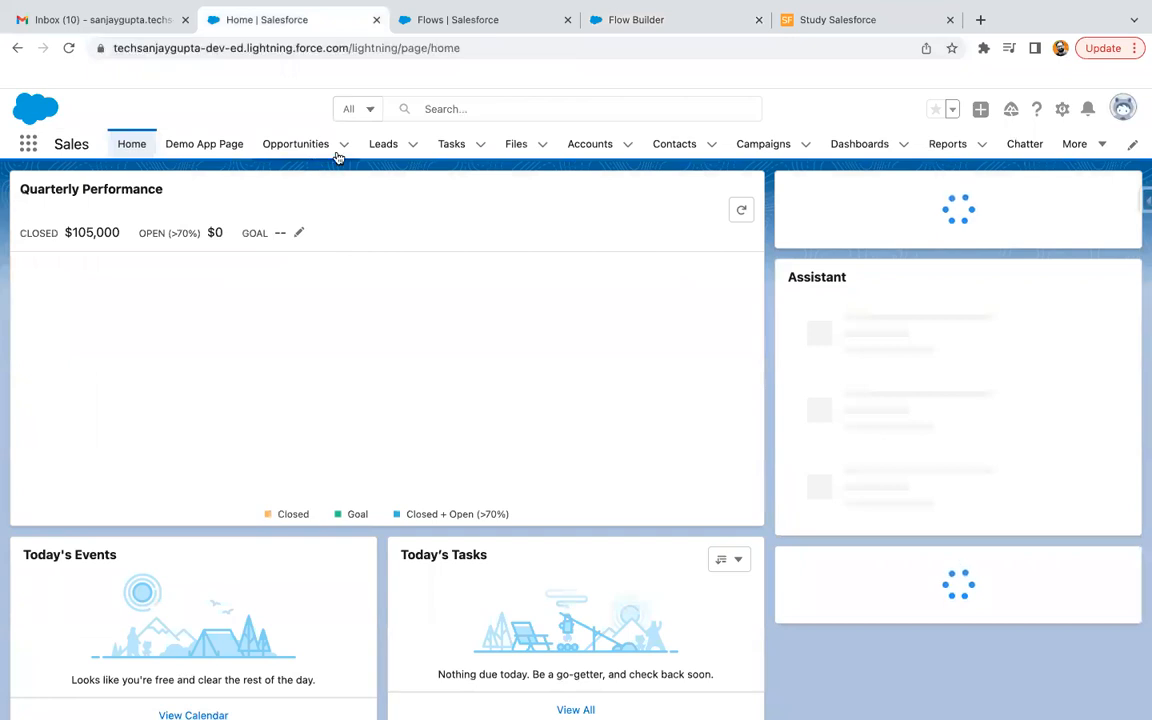
# On account 23423's Details, set Rating to Hot and save the record.
pyautogui.click(588, 144)
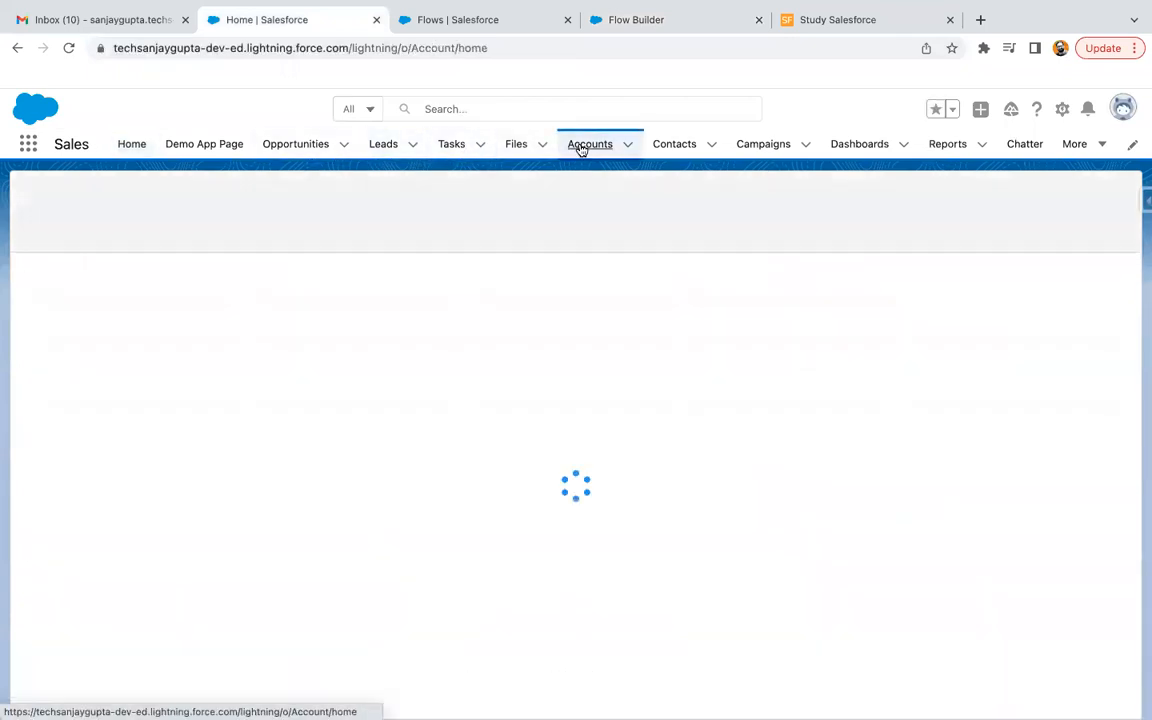
pyautogui.click(590, 144)
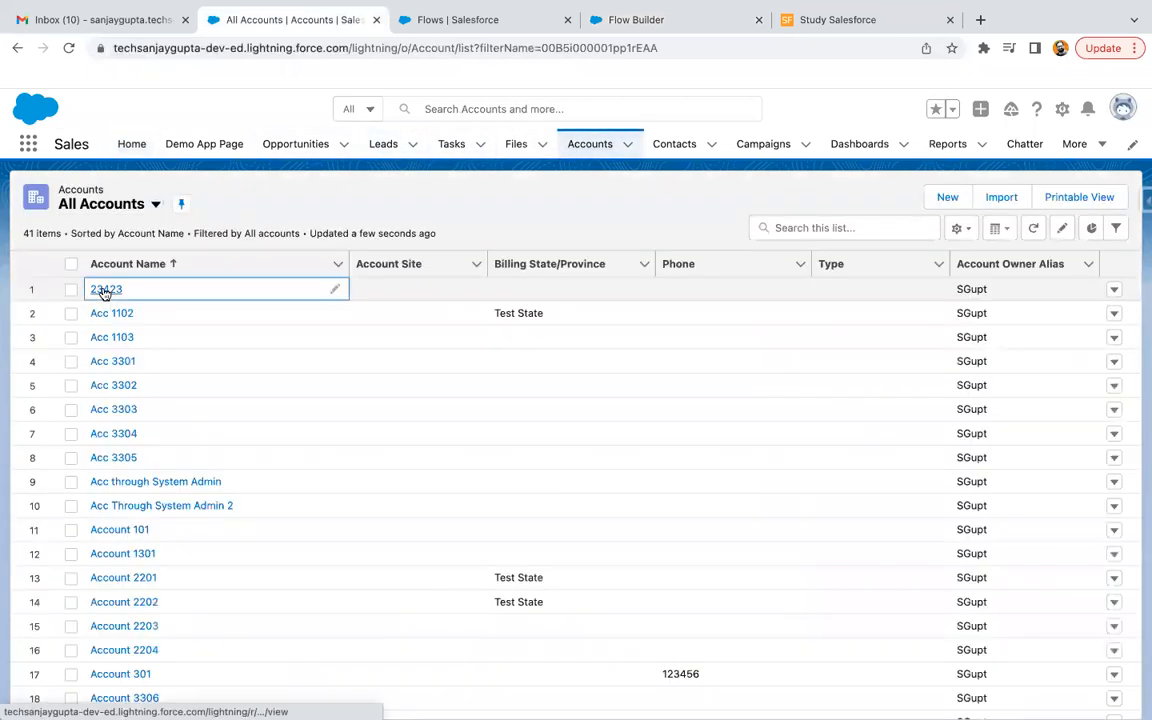
pyautogui.click(106, 288)
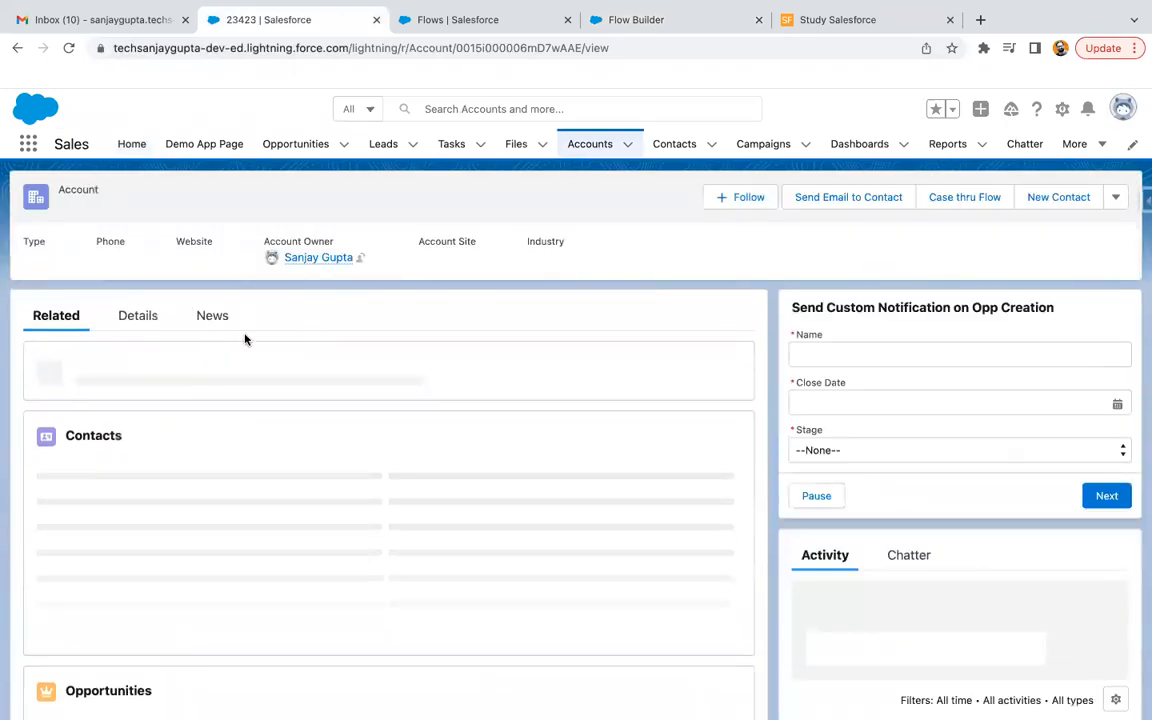
pyautogui.click(136, 318)
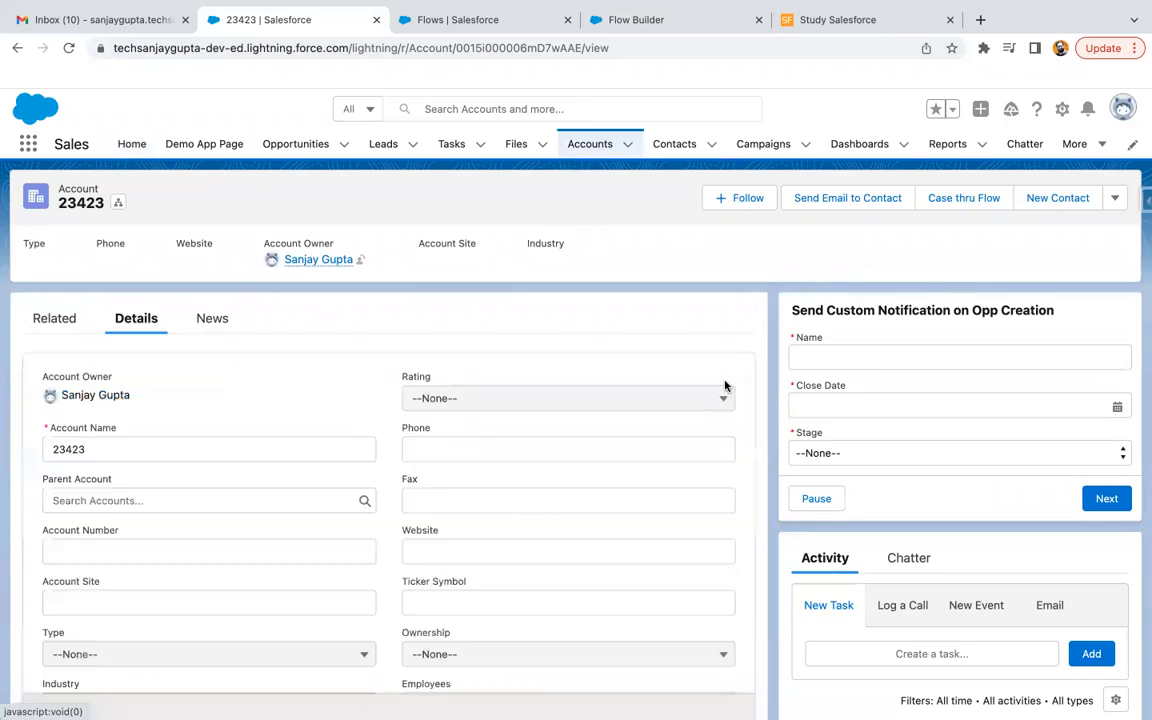
pyautogui.click(568, 398)
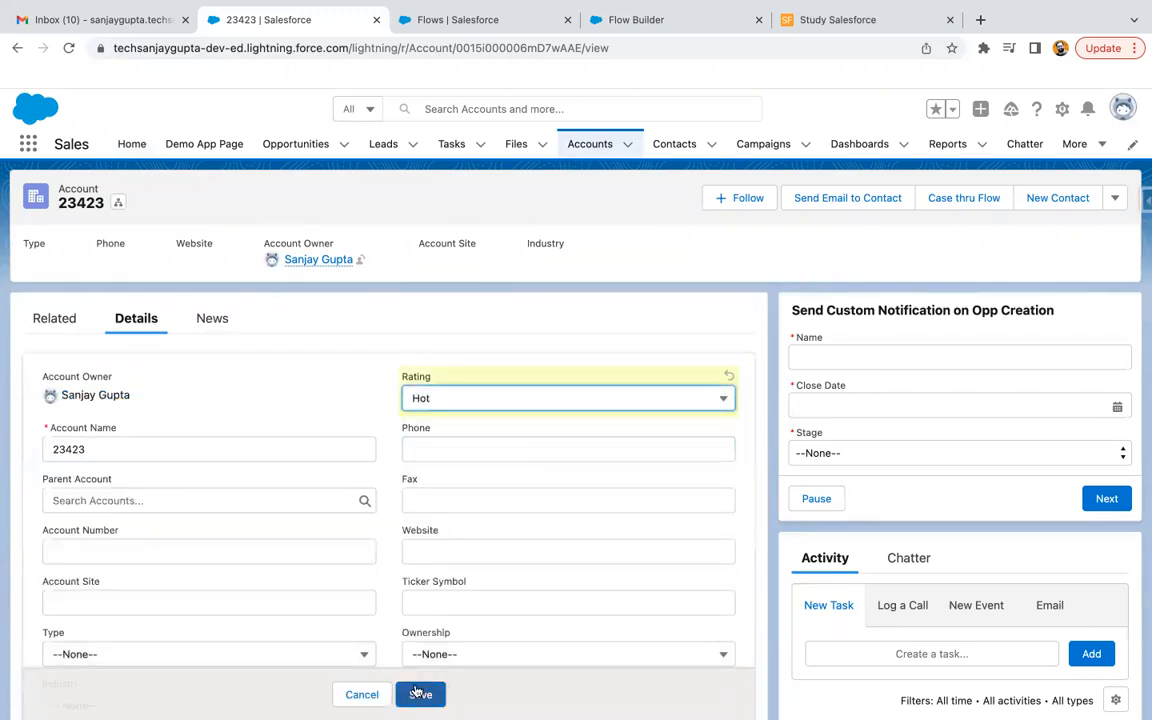
pyautogui.click(420, 694)
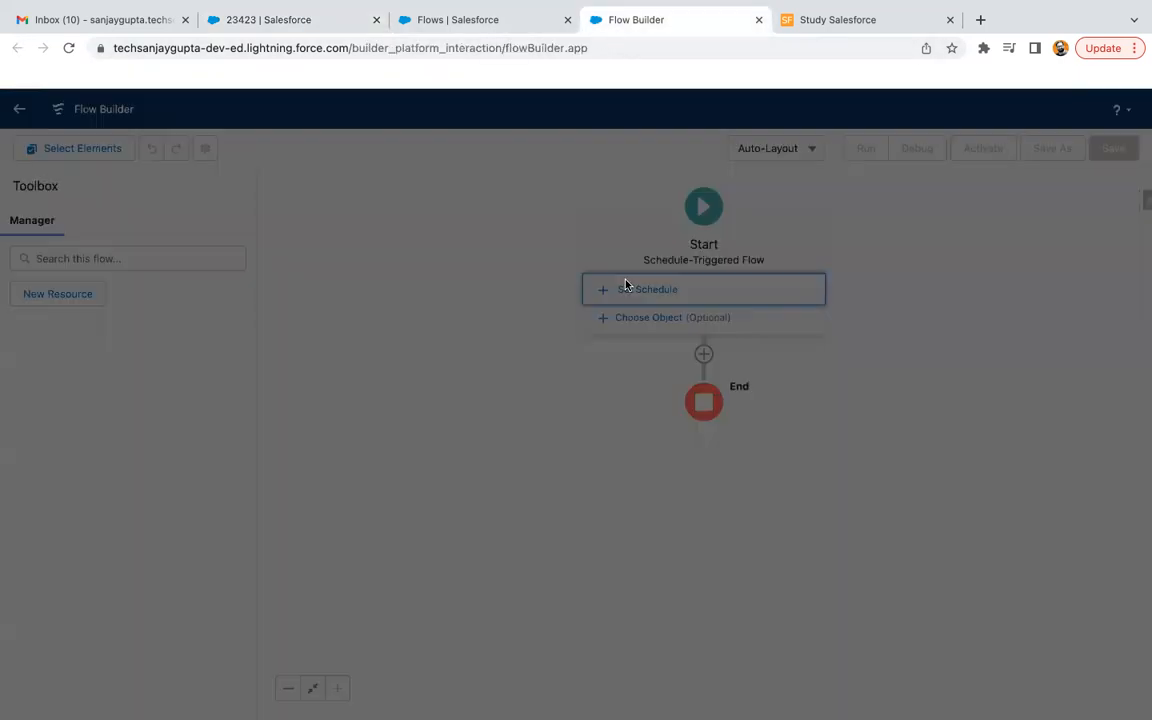
# In Set a Schedule, pick start date Jun 30, 2022 at 12:00 AM and review the Frequency choices.
pyautogui.click(656, 288)
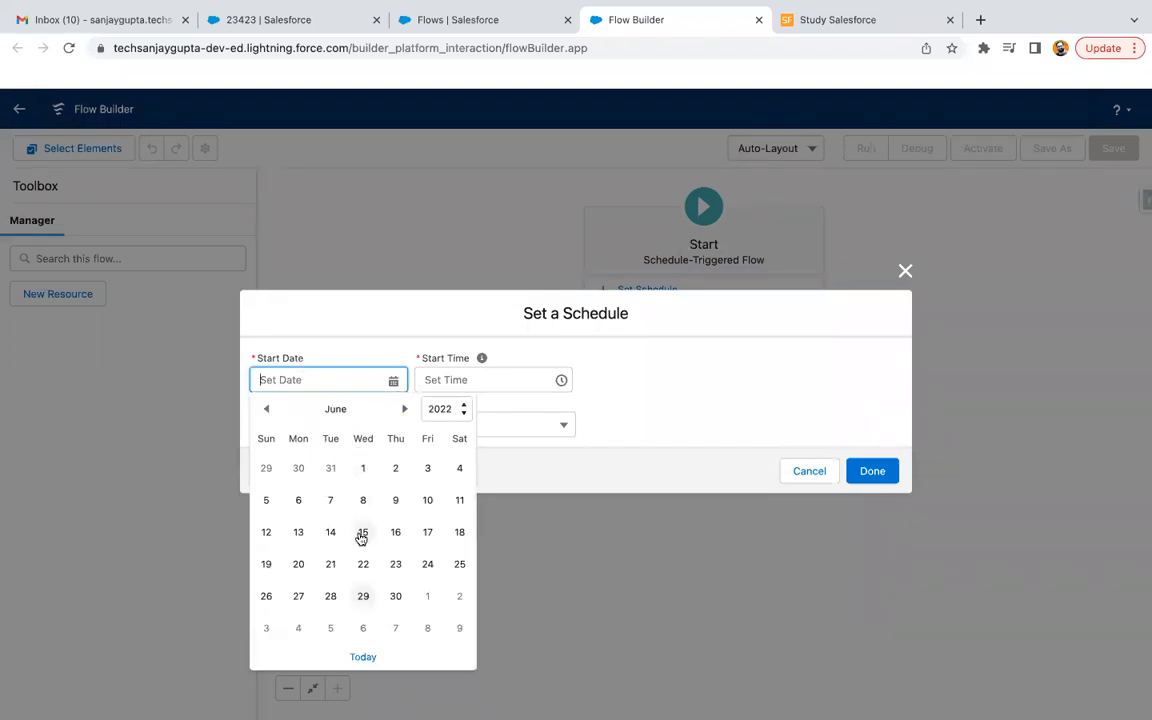
pyautogui.click(396, 596)
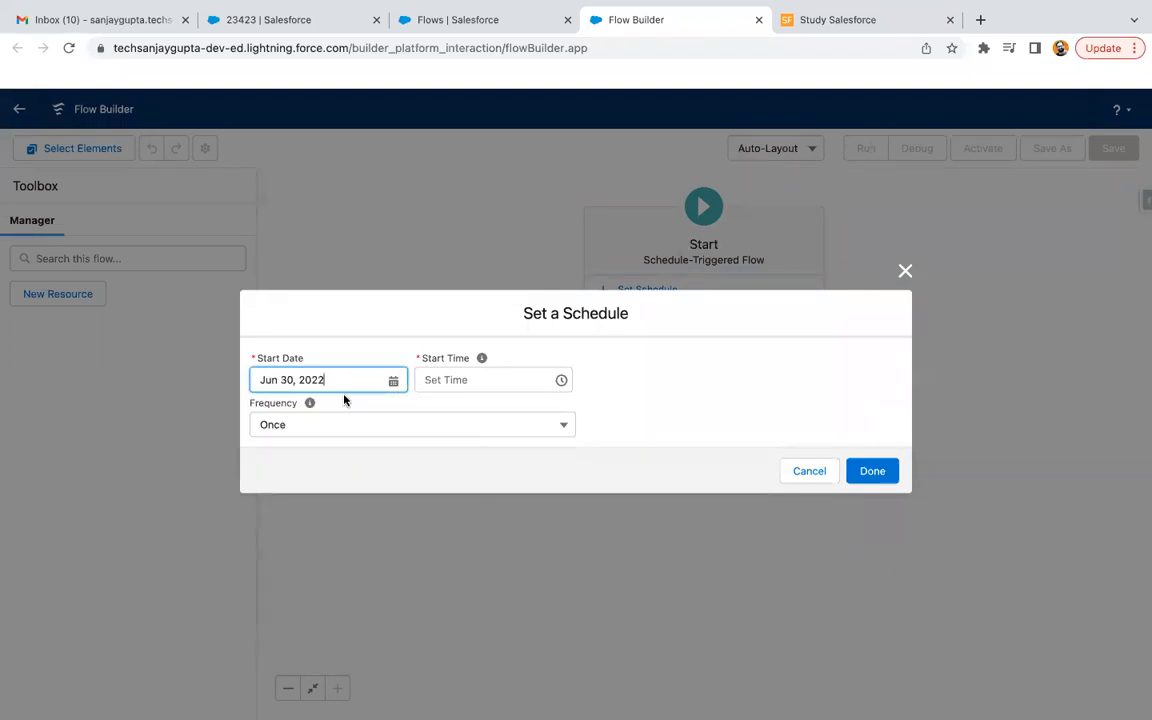
pyautogui.click(490, 380)
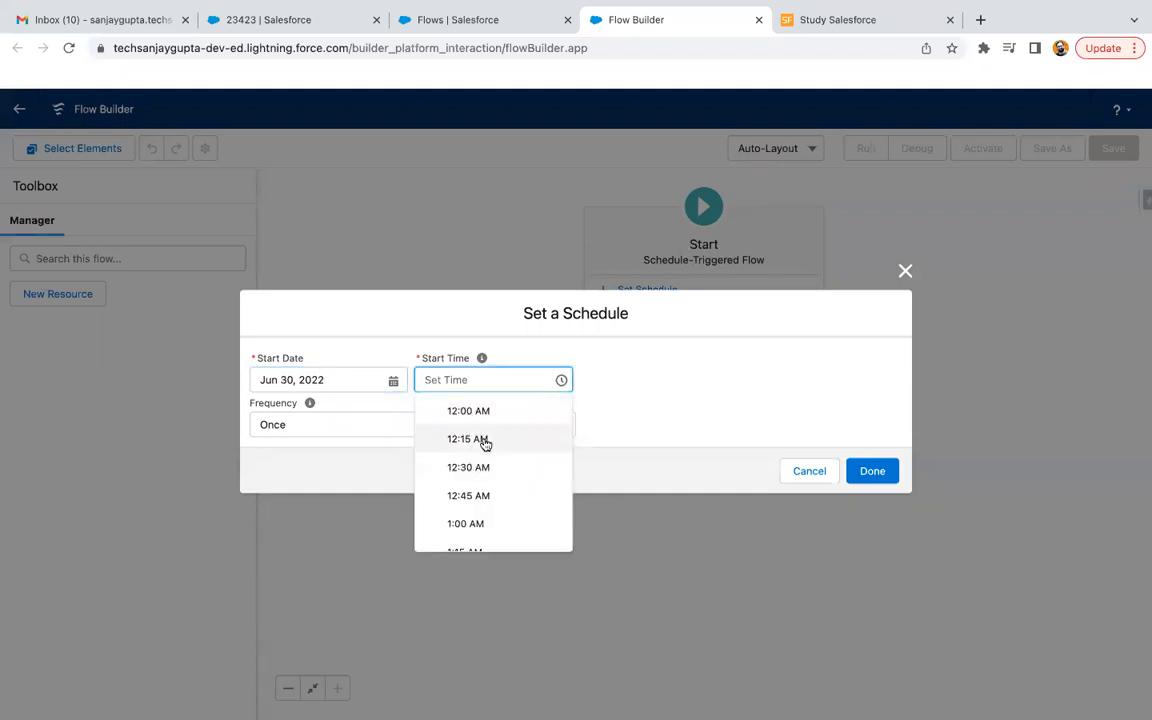
pyautogui.click(468, 412)
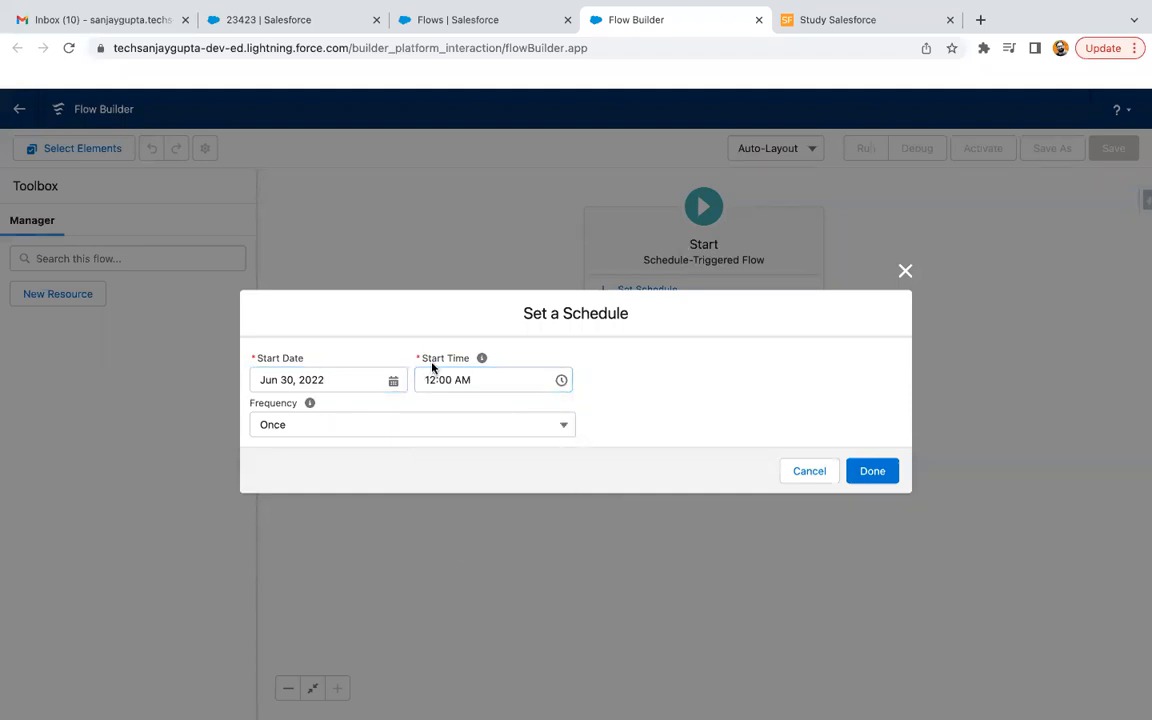
pyautogui.click(412, 424)
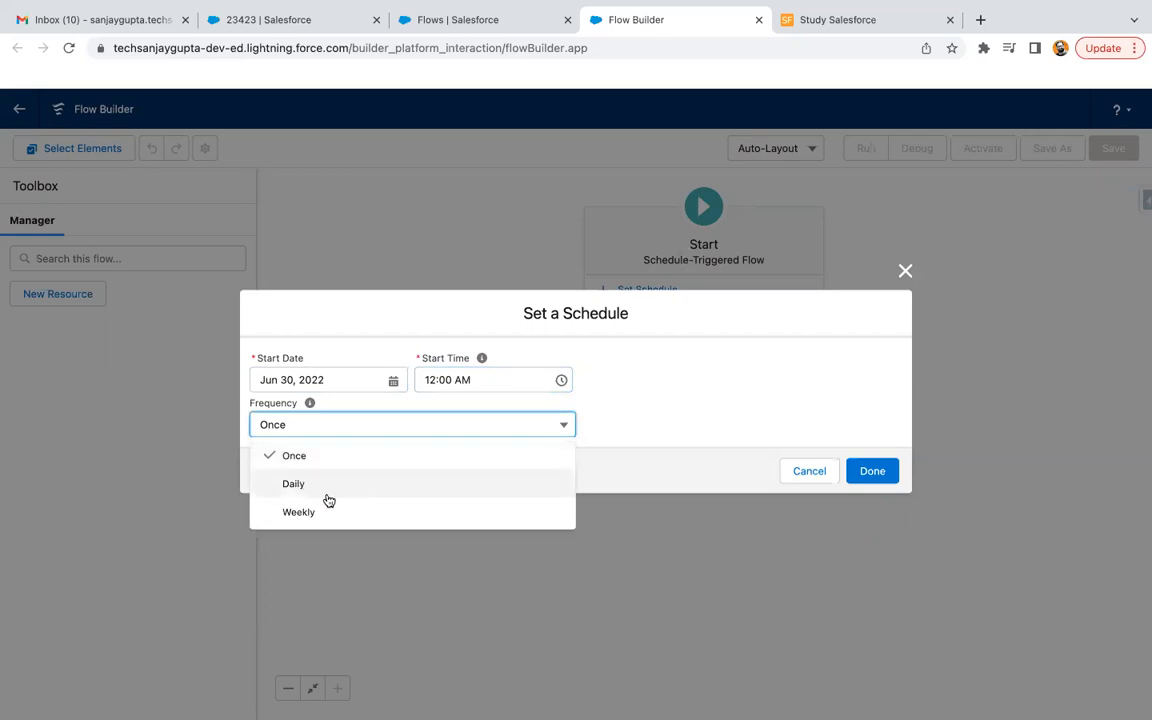
pyautogui.moveTo(350, 512)
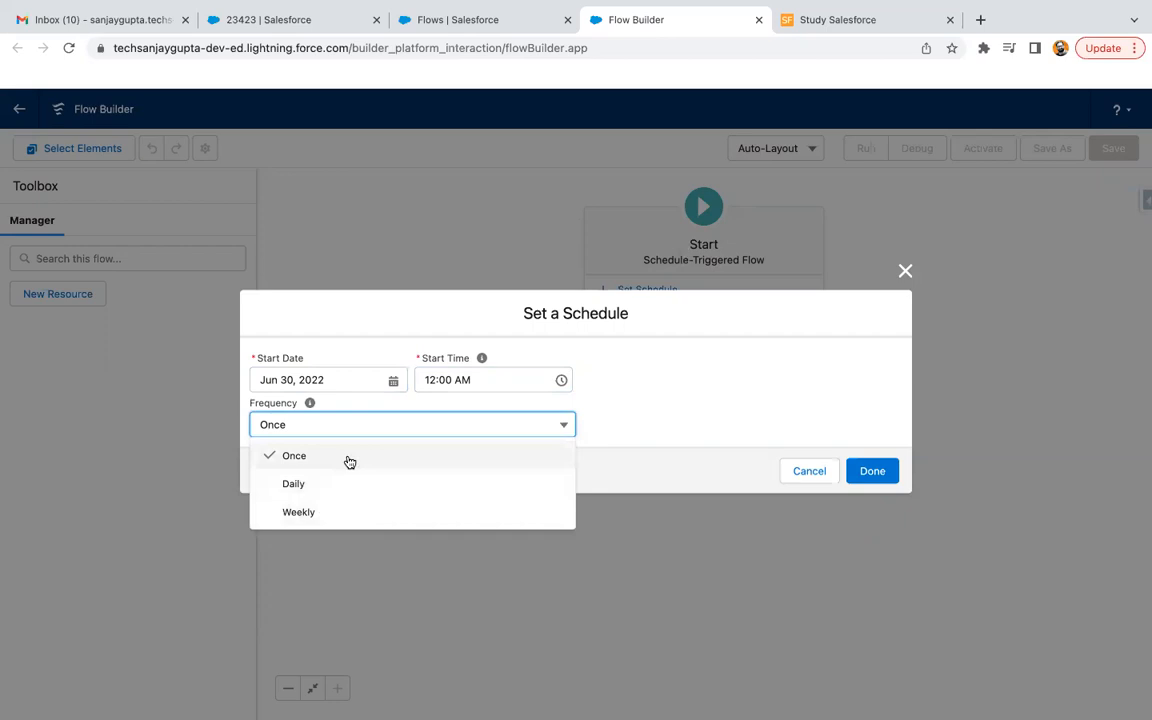
pyautogui.moveTo(320, 456)
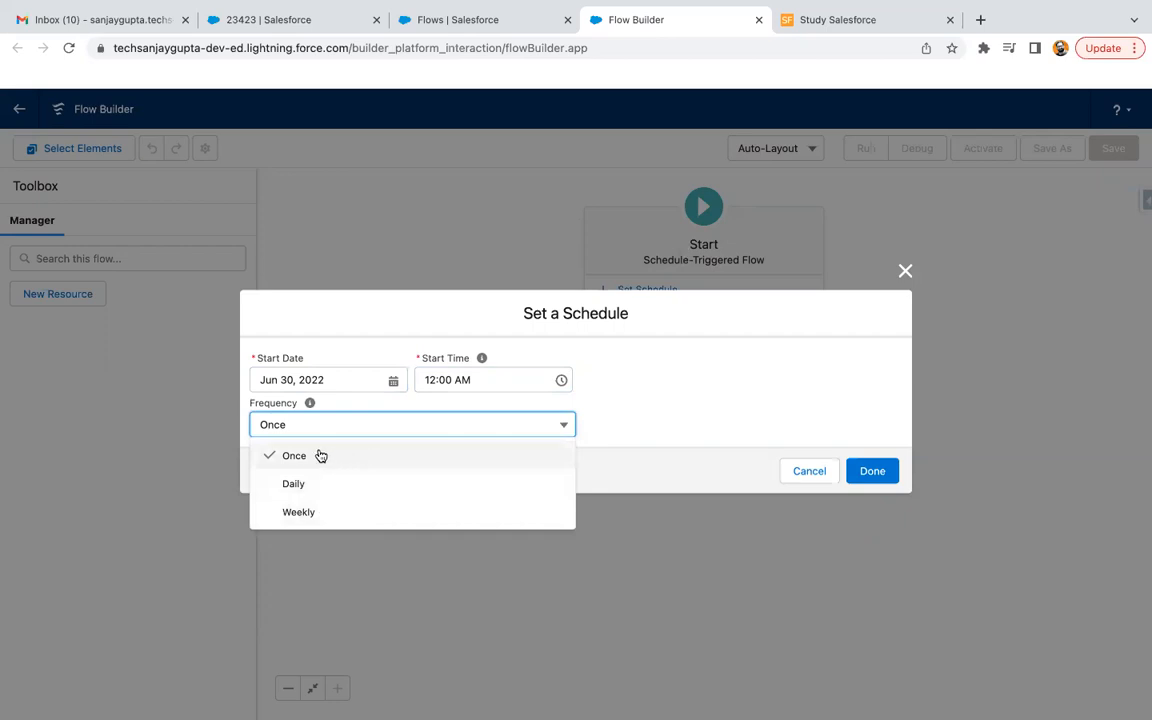
pyautogui.moveTo(312, 492)
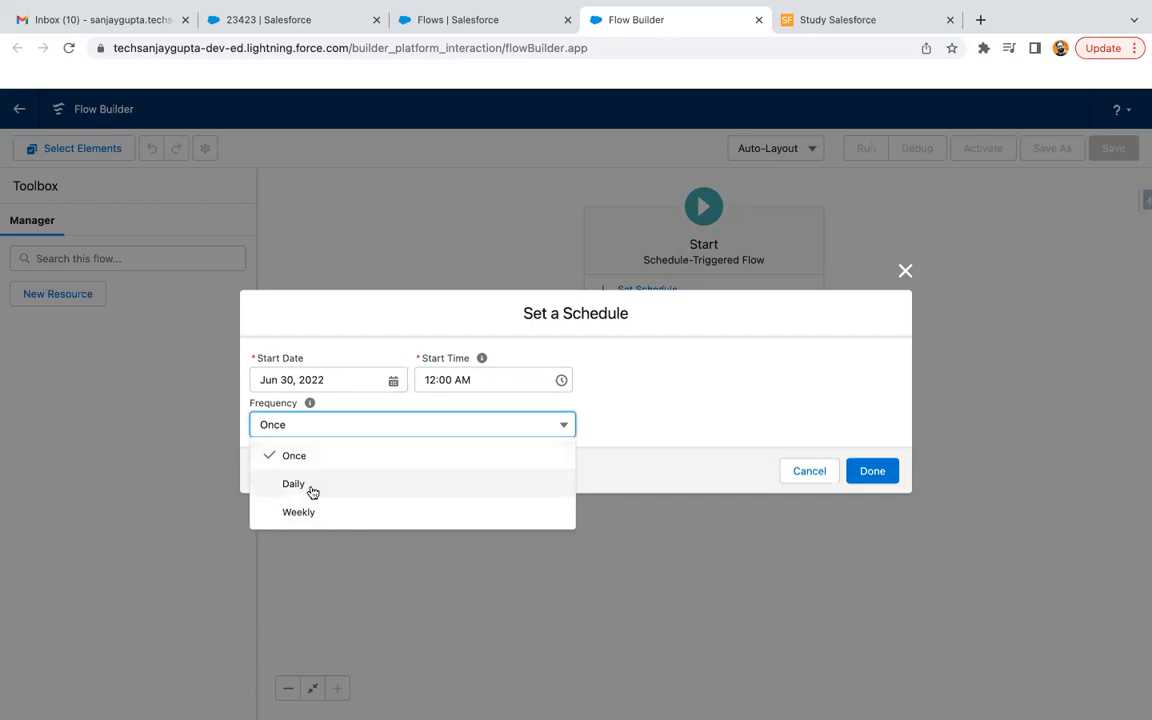
pyautogui.moveTo(316, 492)
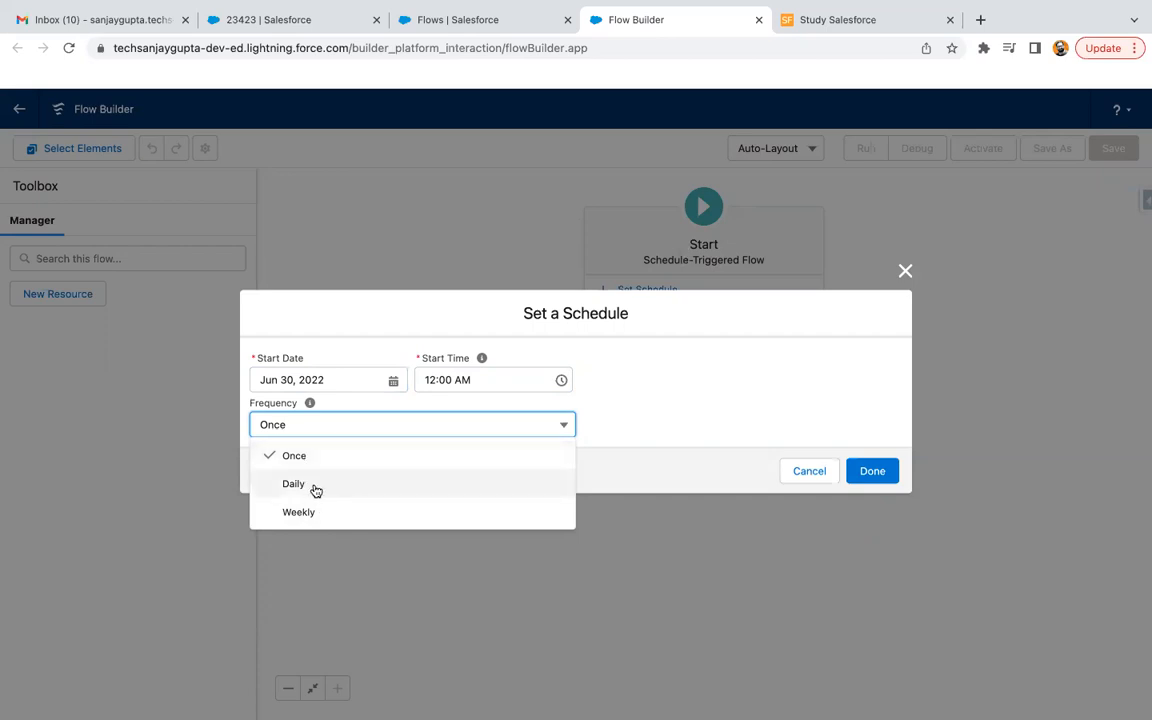
pyautogui.moveTo(310, 512)
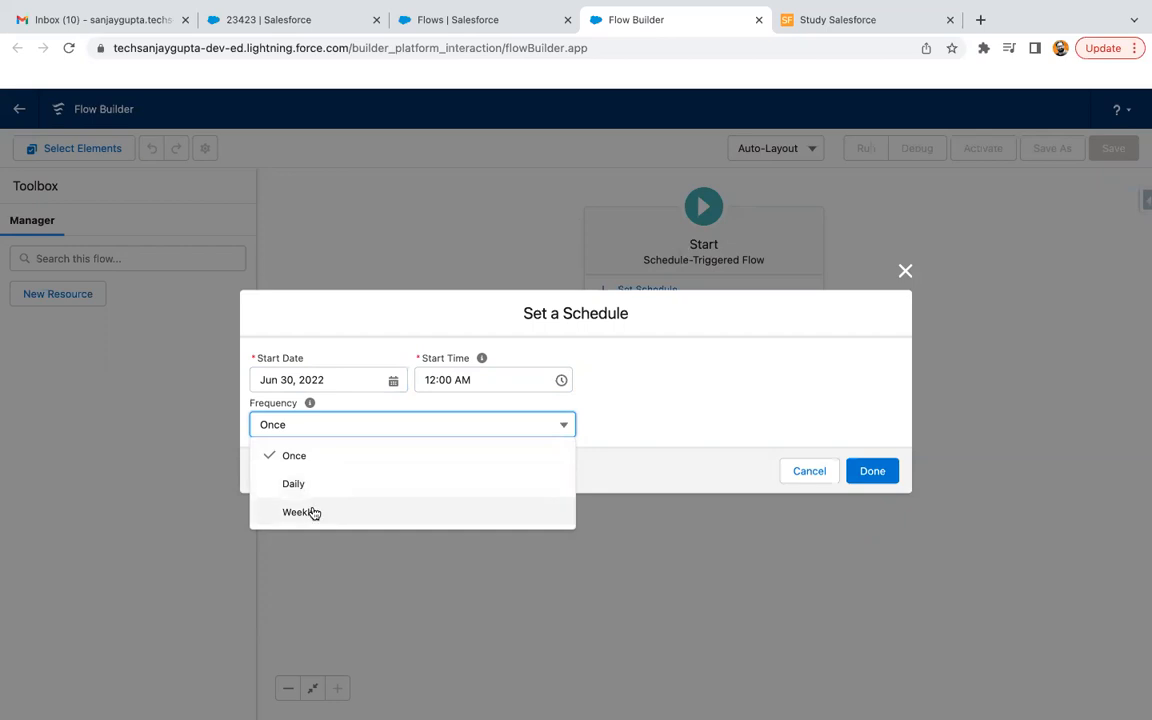
pyautogui.moveTo(300, 512)
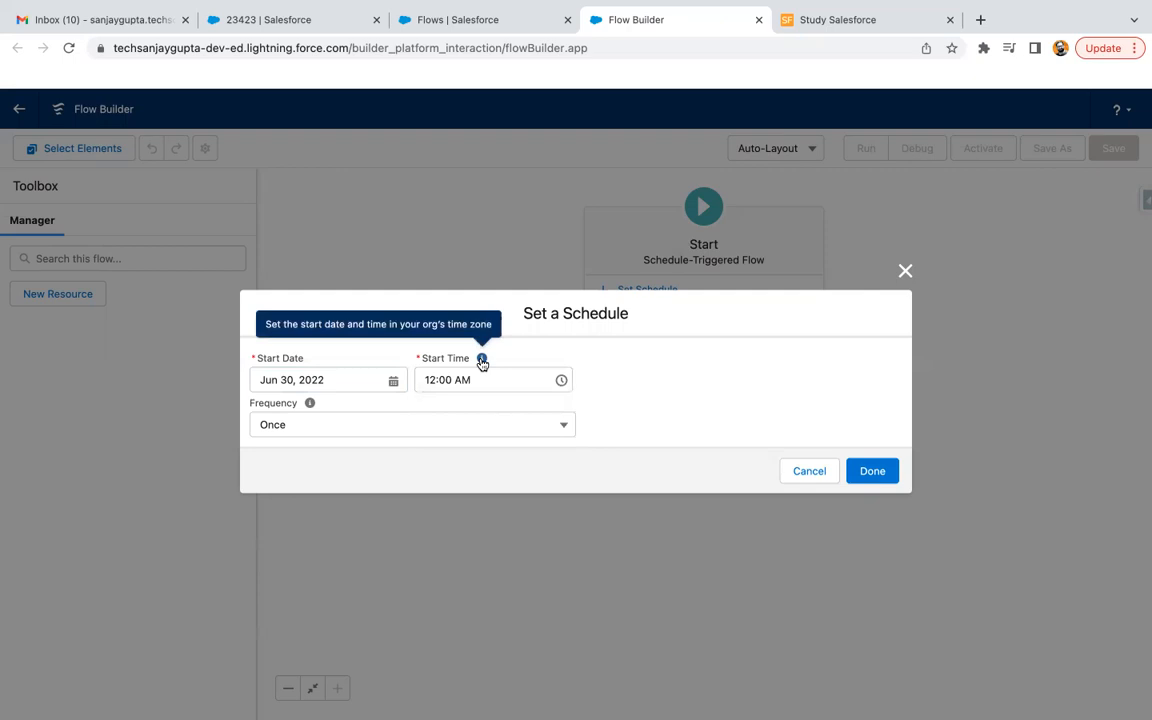
pyautogui.moveTo(302, 440)
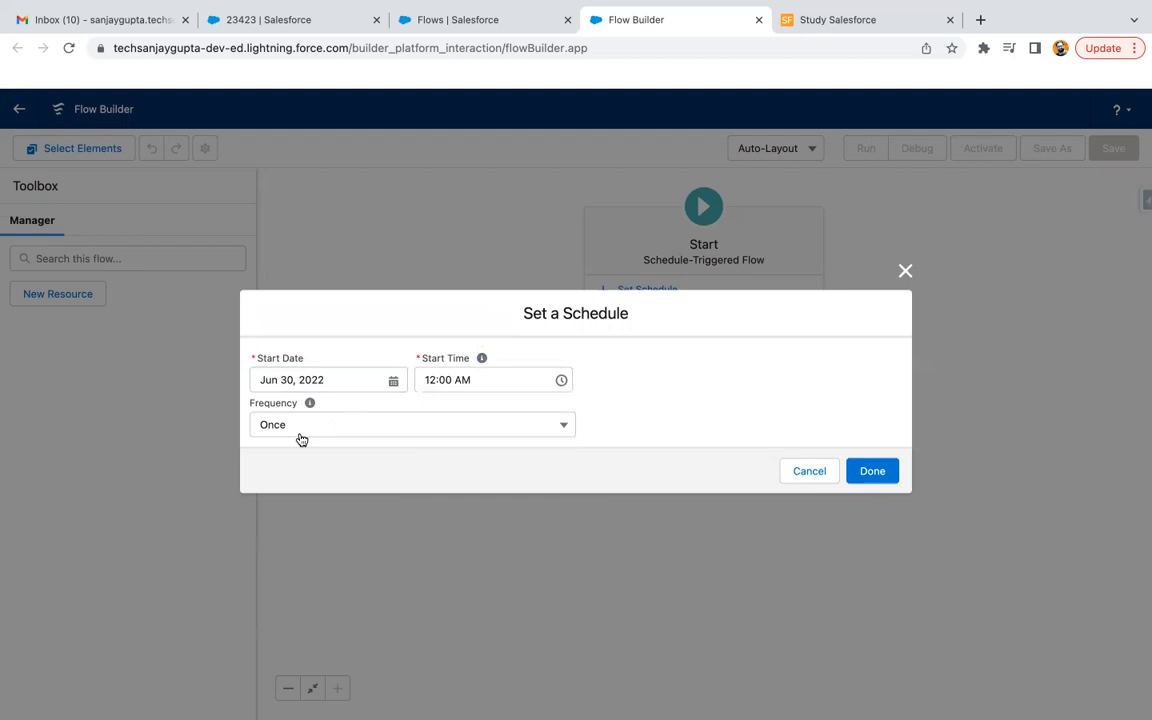
pyautogui.moveTo(310, 404)
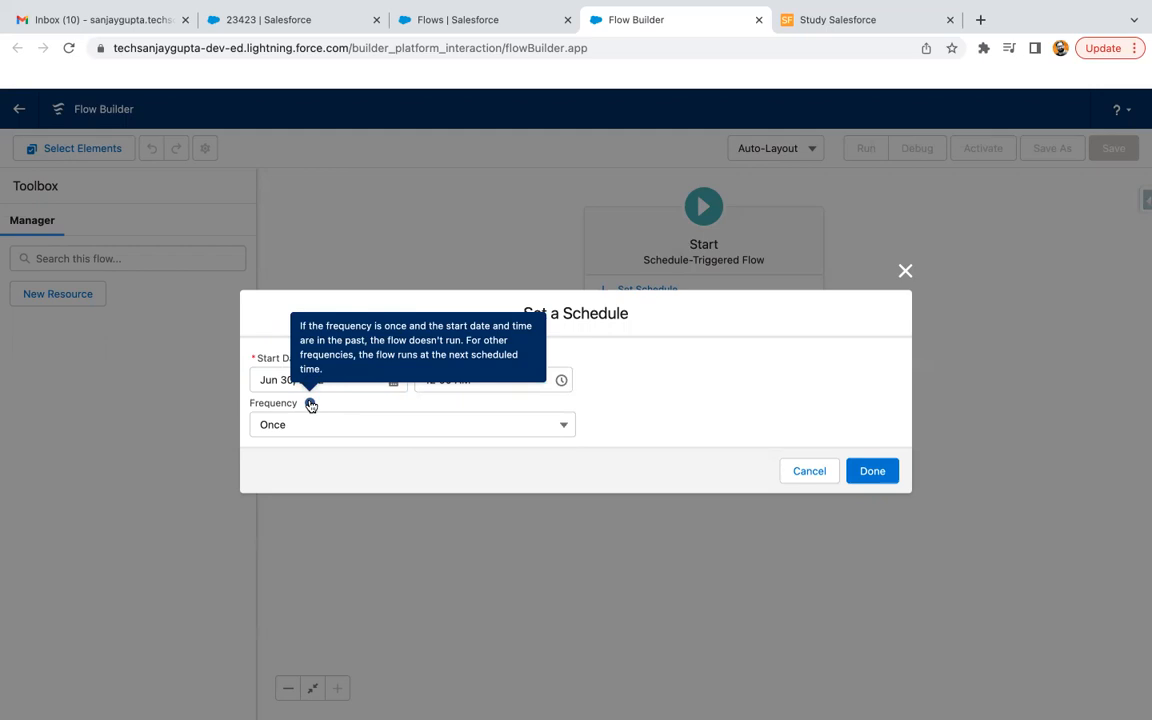
pyautogui.moveTo(684, 376)
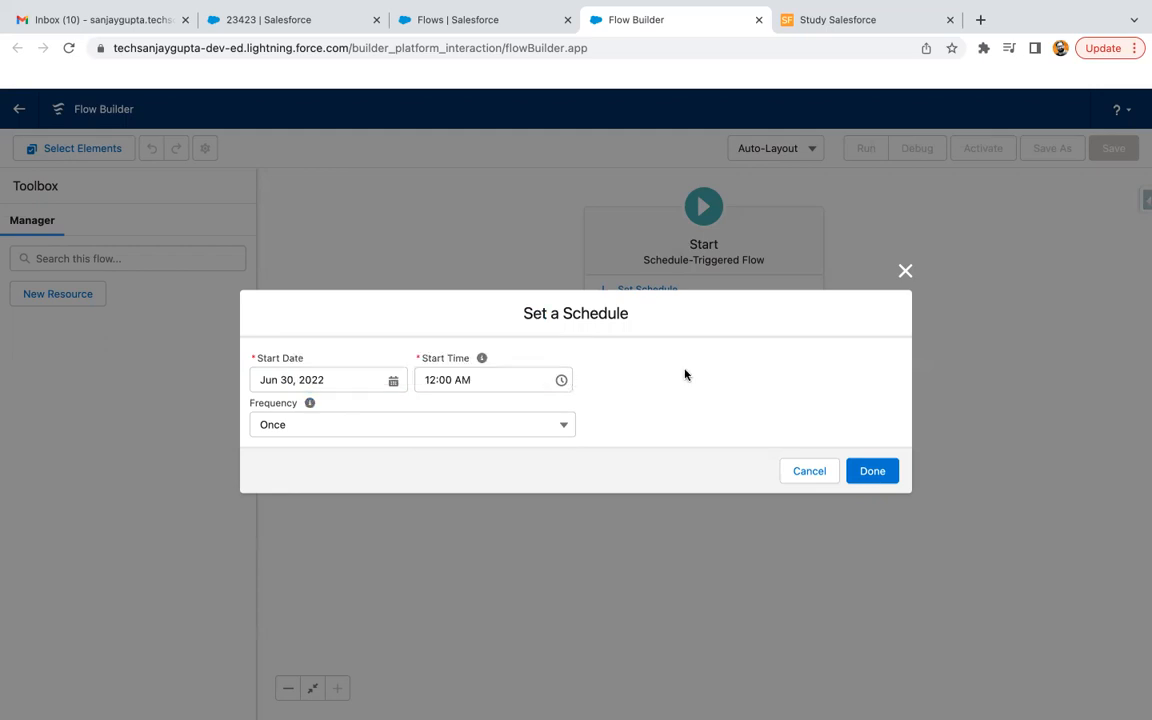
pyautogui.moveTo(448, 402)
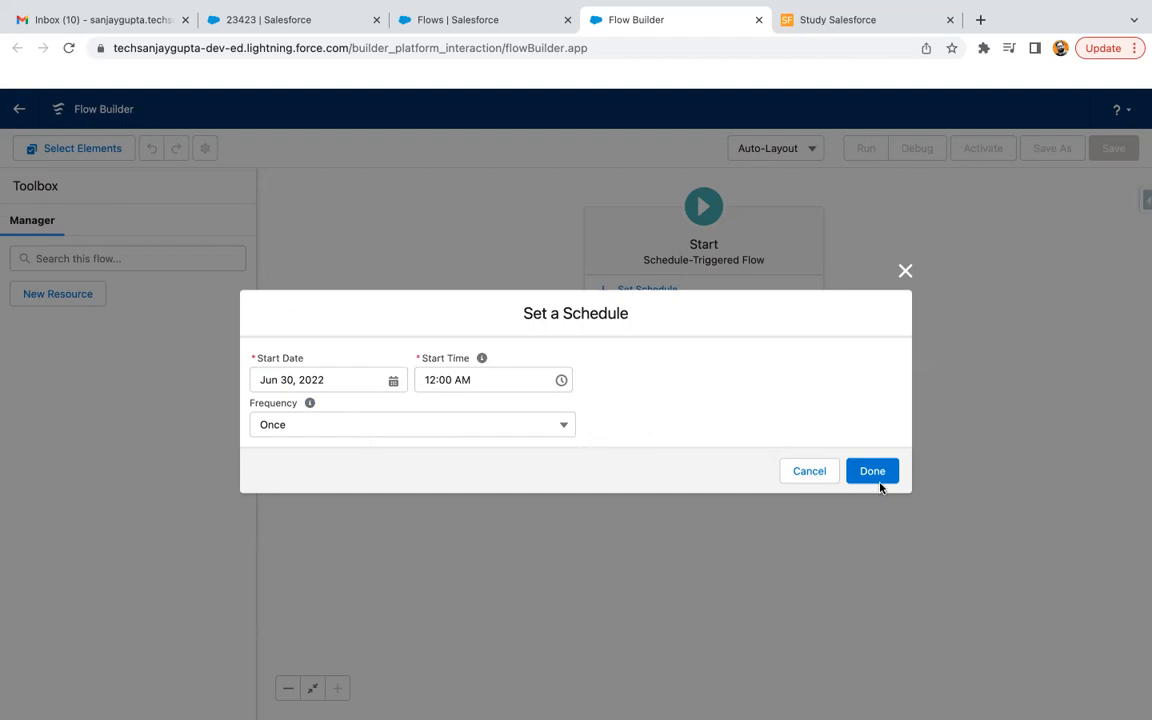
# Confirm the one-time schedule and choose Account as the object the flow runs on.
pyautogui.click(872, 470)
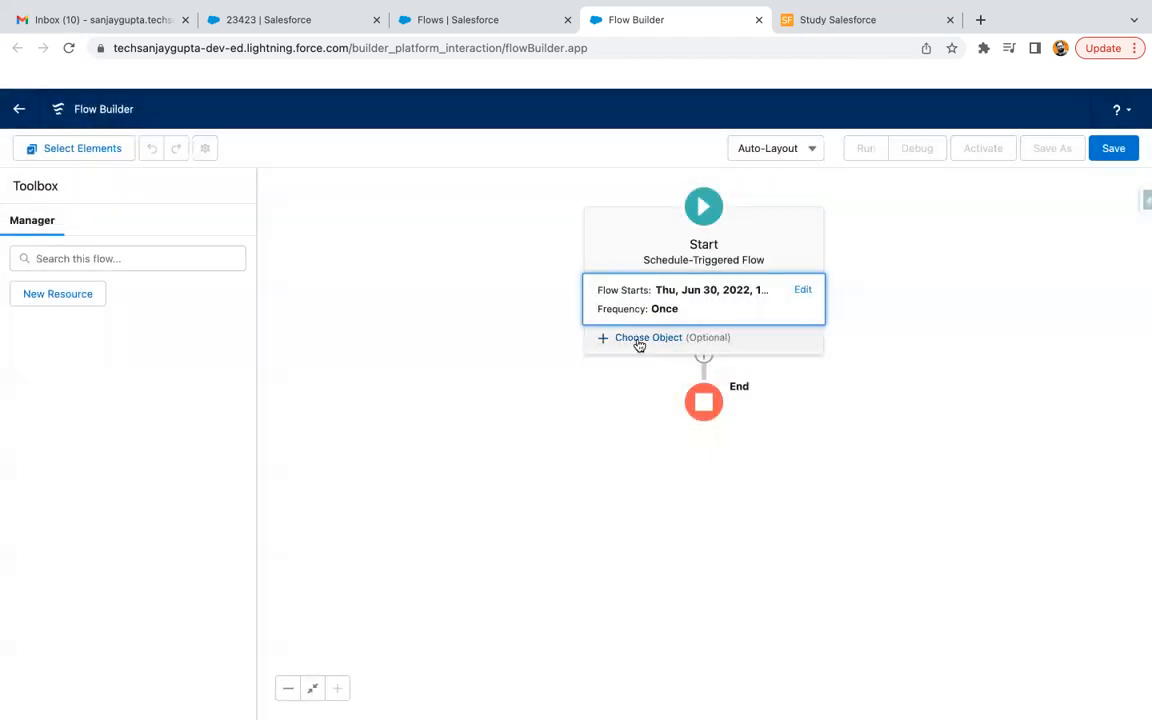
pyautogui.click(662, 336)
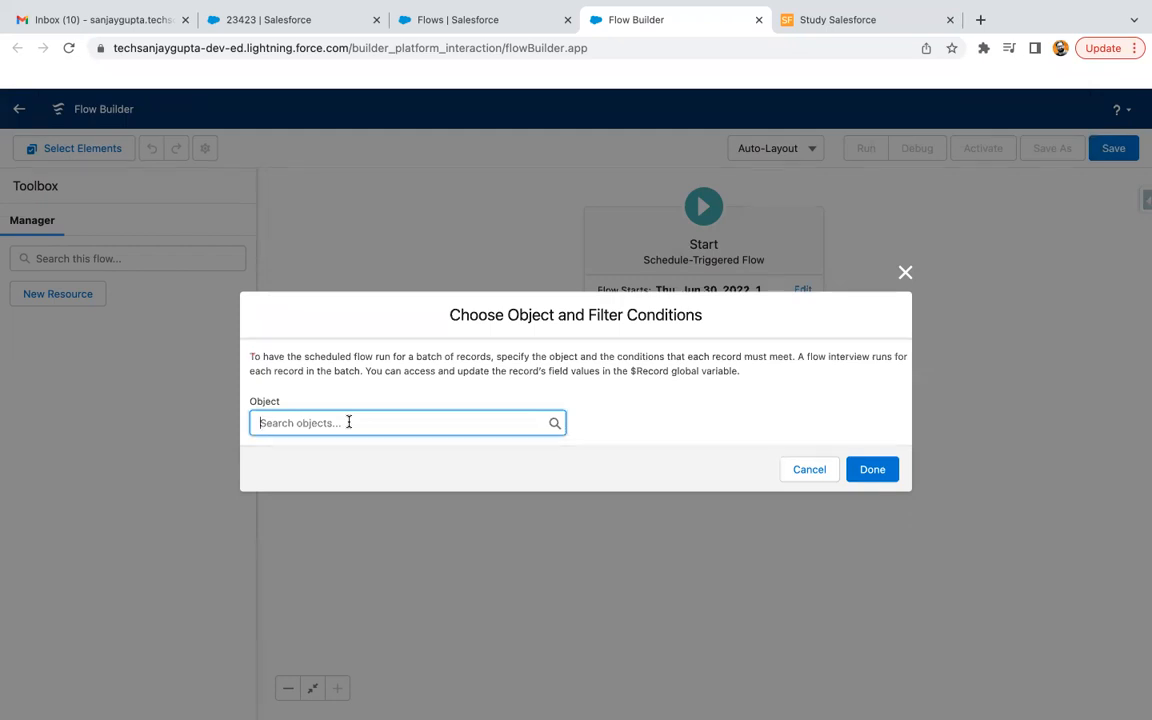
pyautogui.click(408, 422)
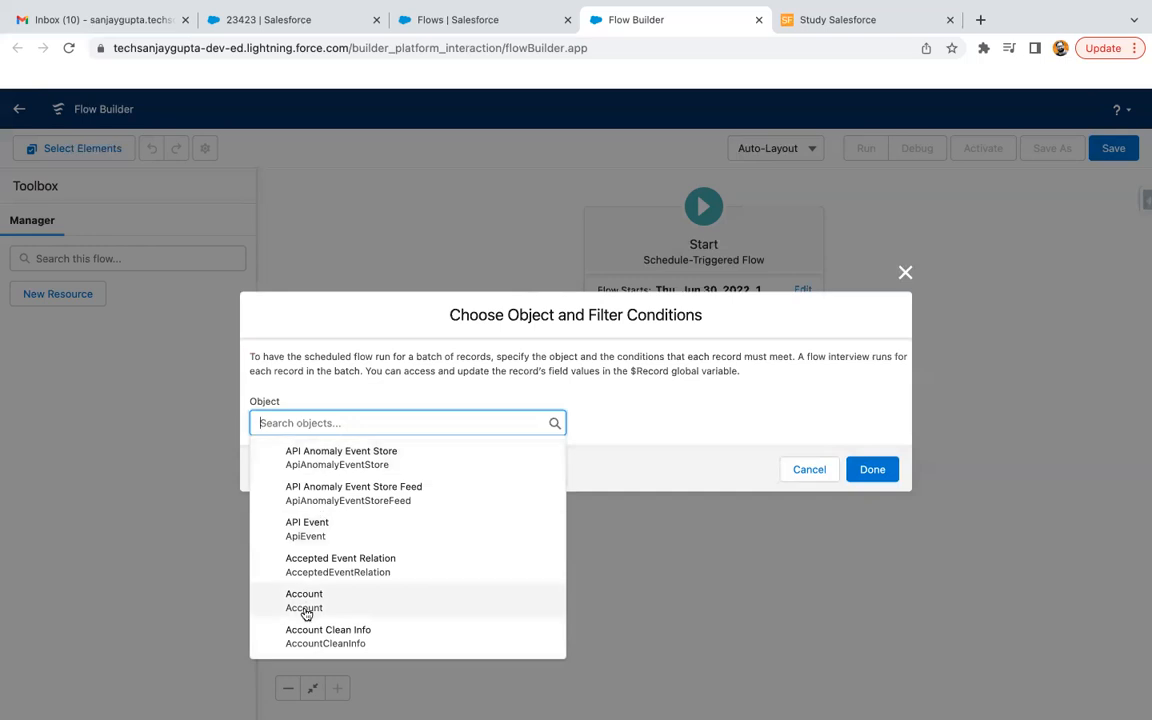
pyautogui.click(304, 600)
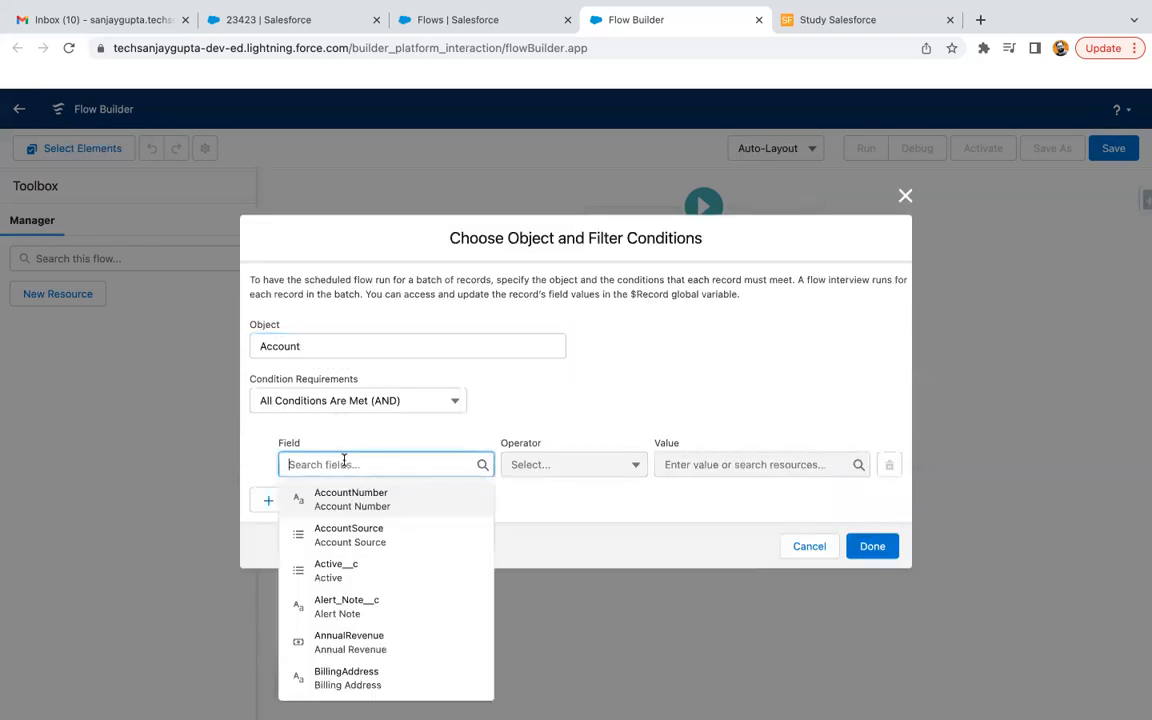
# Filter the Account records on Active__c Equals Yes and confirm the Start configuration.
pyautogui.click(336, 570)
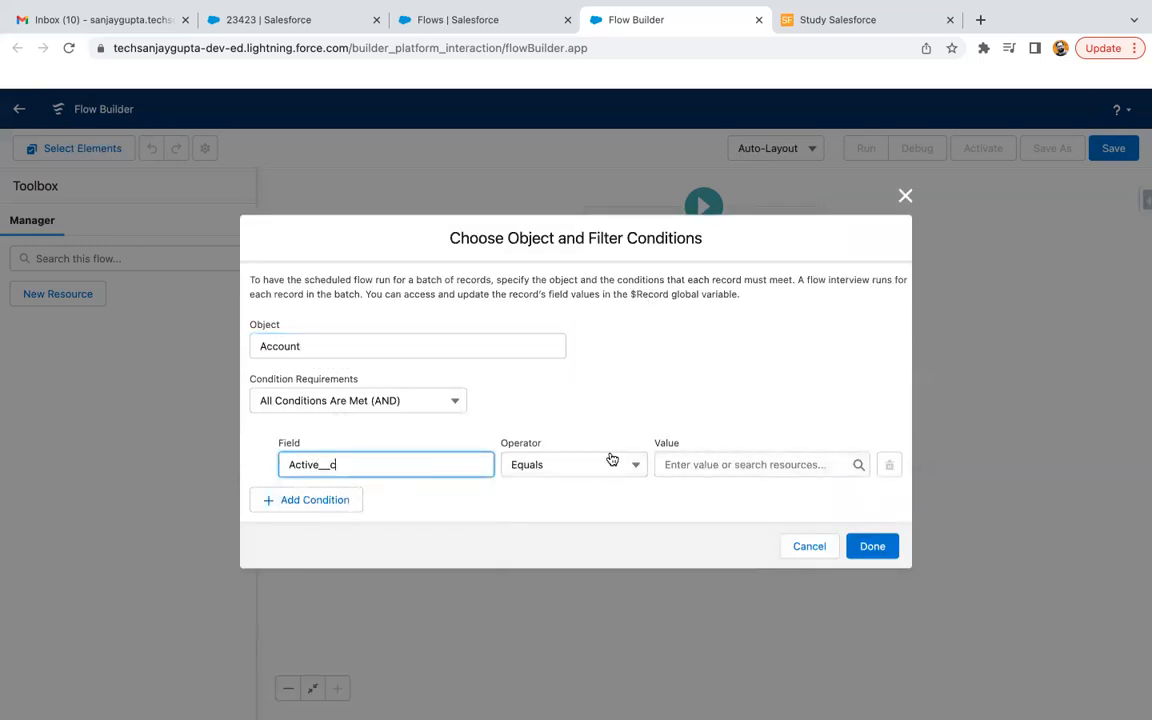
pyautogui.write('Yes')
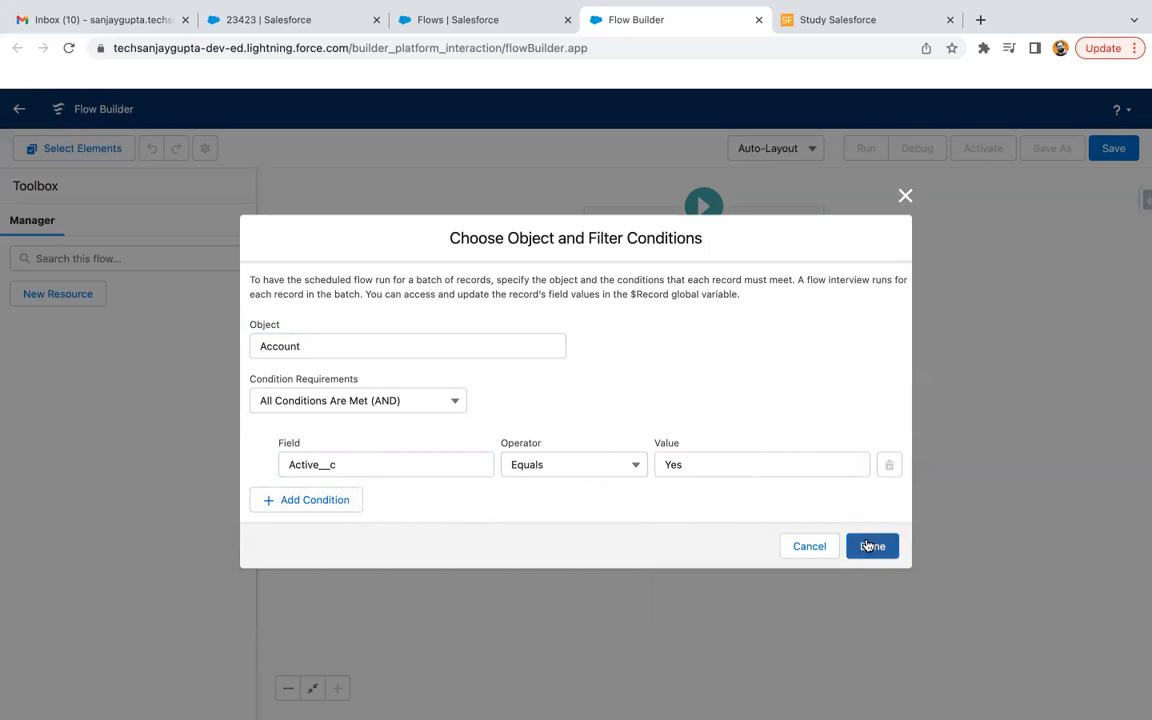
pyautogui.click(872, 546)
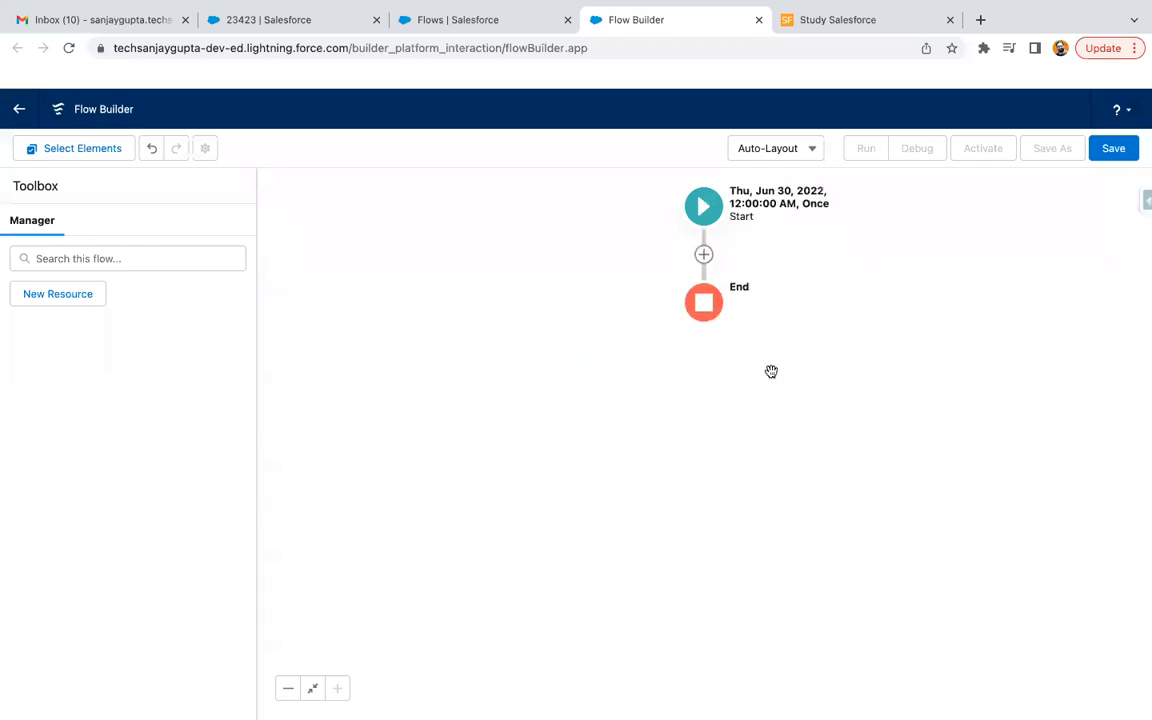
# Add an element below Start and scroll the Add Element menu down to the Data section.
pyautogui.click(704, 206)
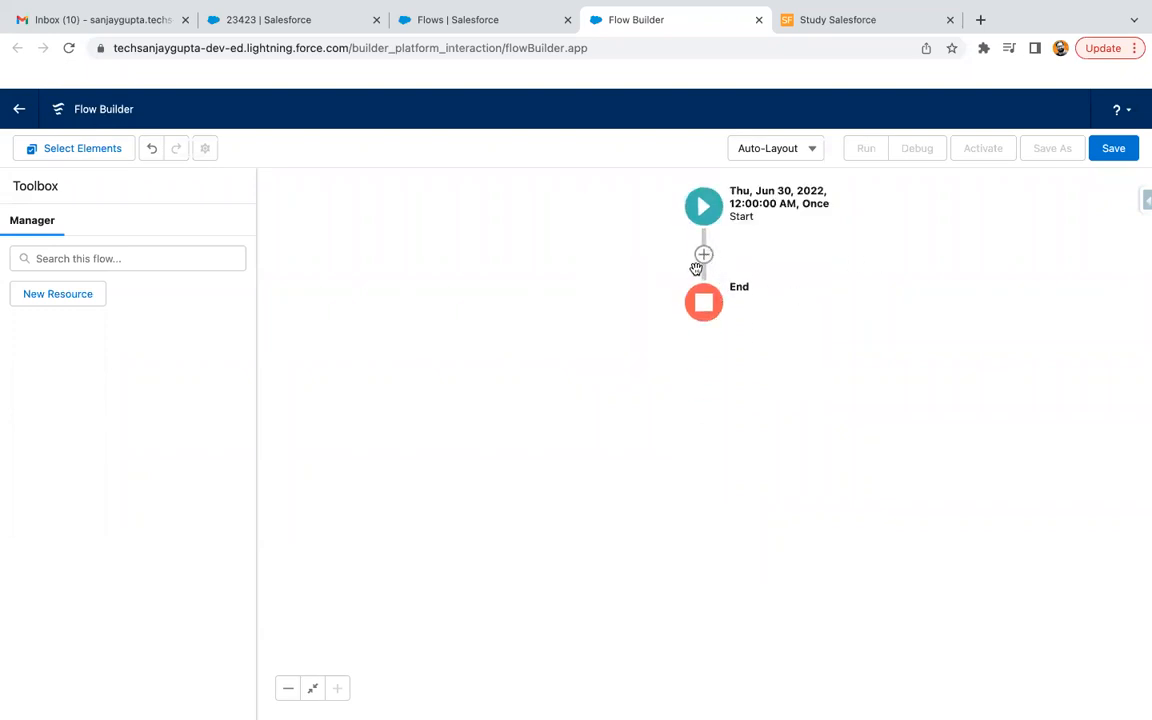
pyautogui.click(704, 254)
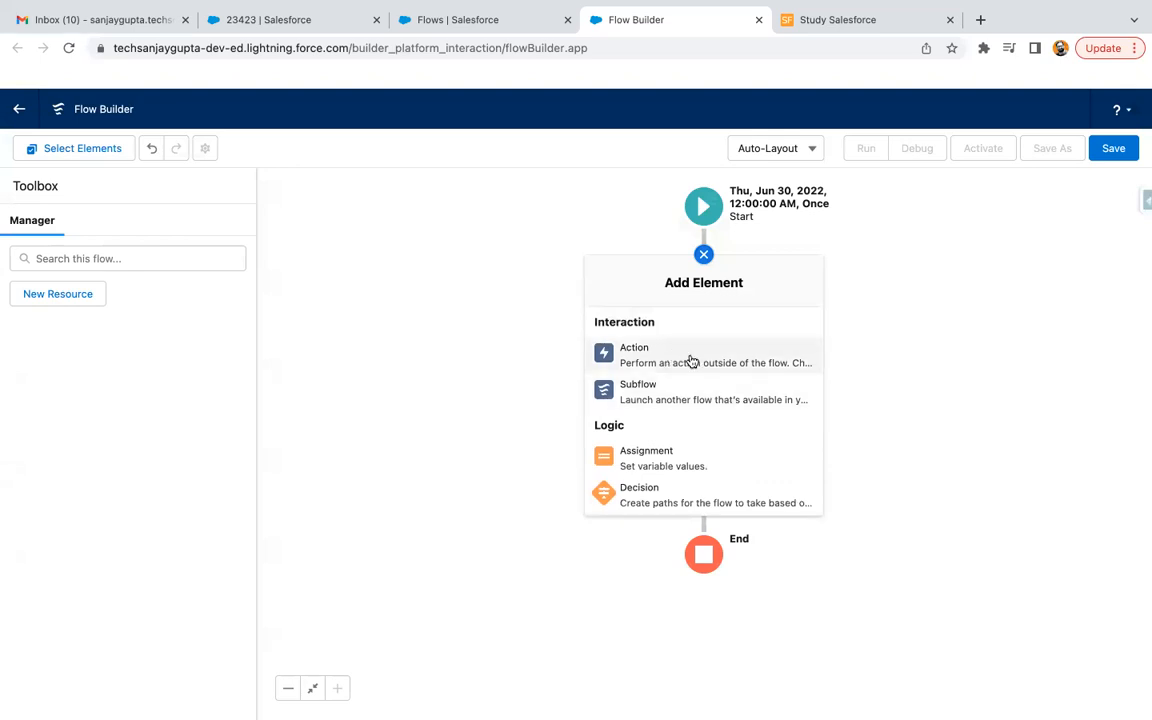
pyautogui.scroll(-3)
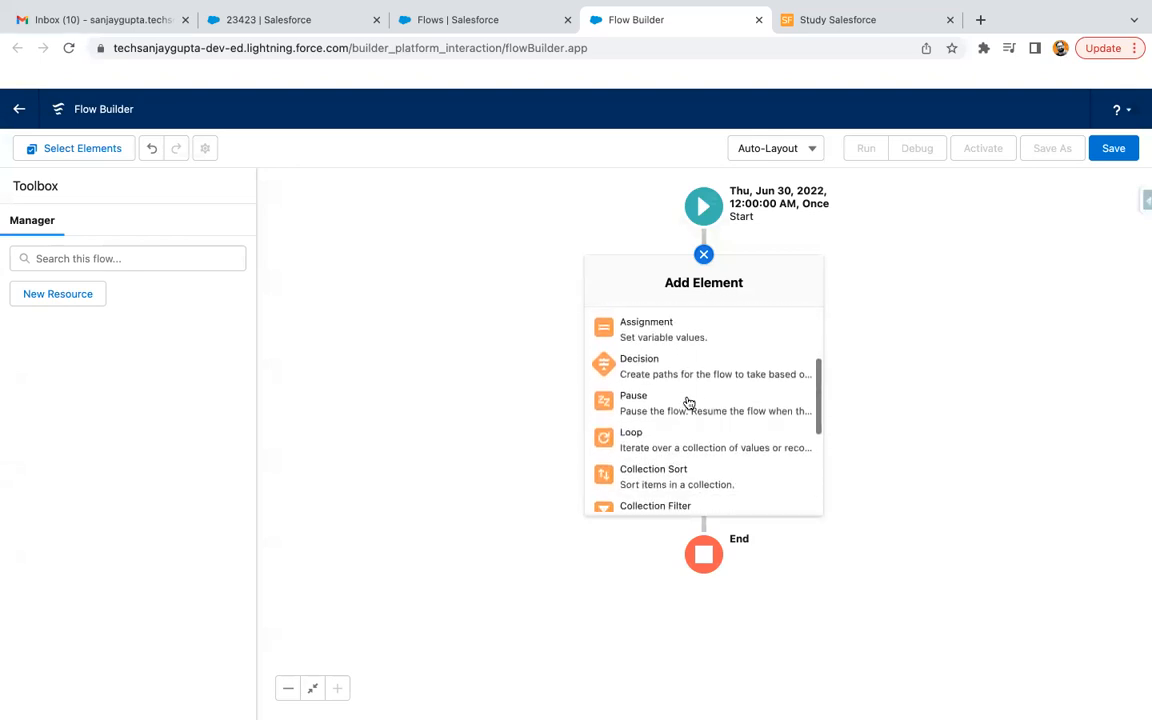
pyautogui.scroll(-3)
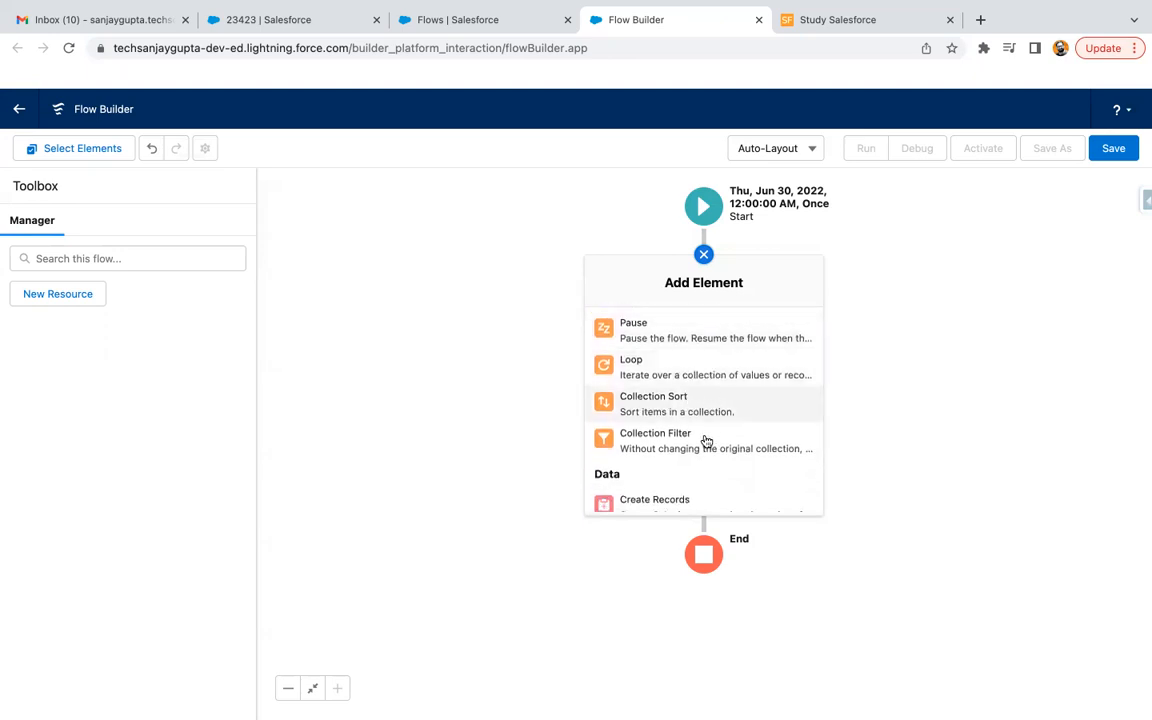
pyautogui.moveTo(704, 442)
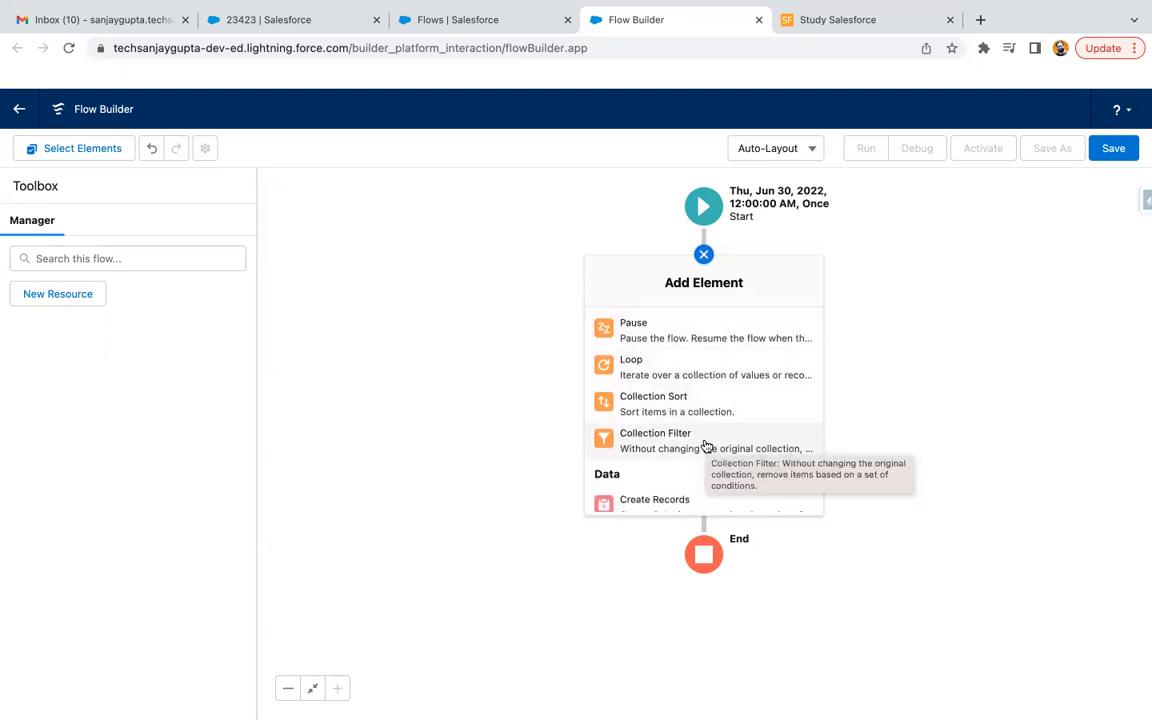
pyautogui.scroll(-3)
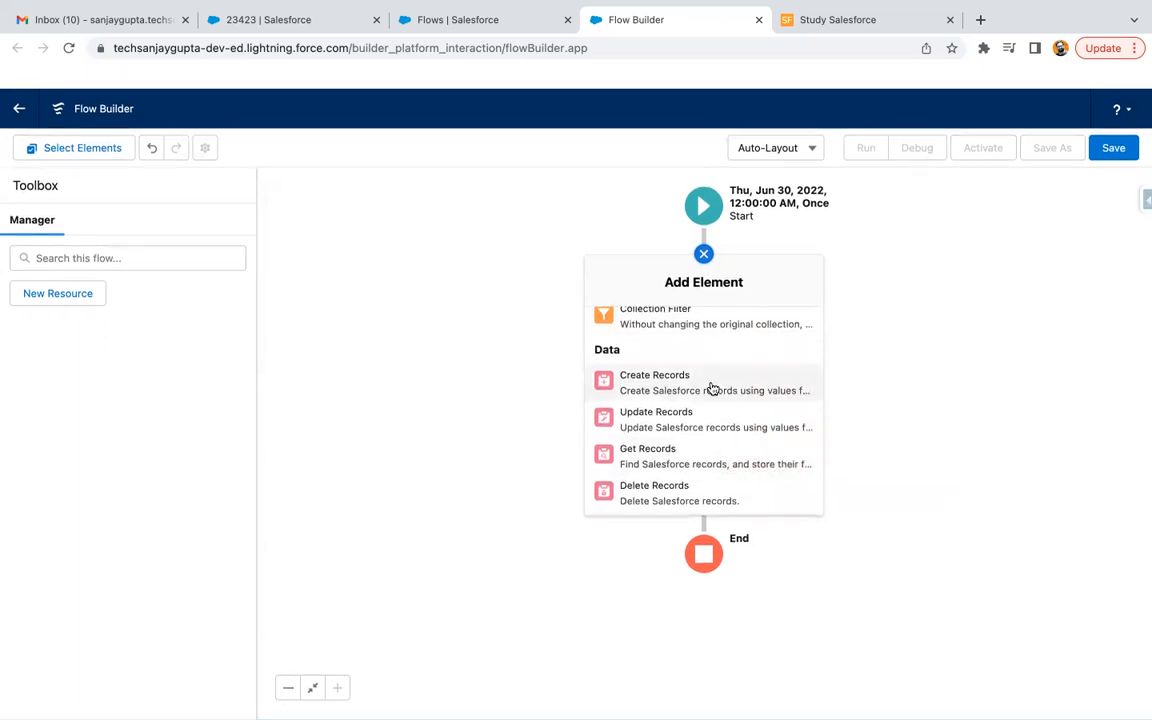
pyautogui.moveTo(710, 492)
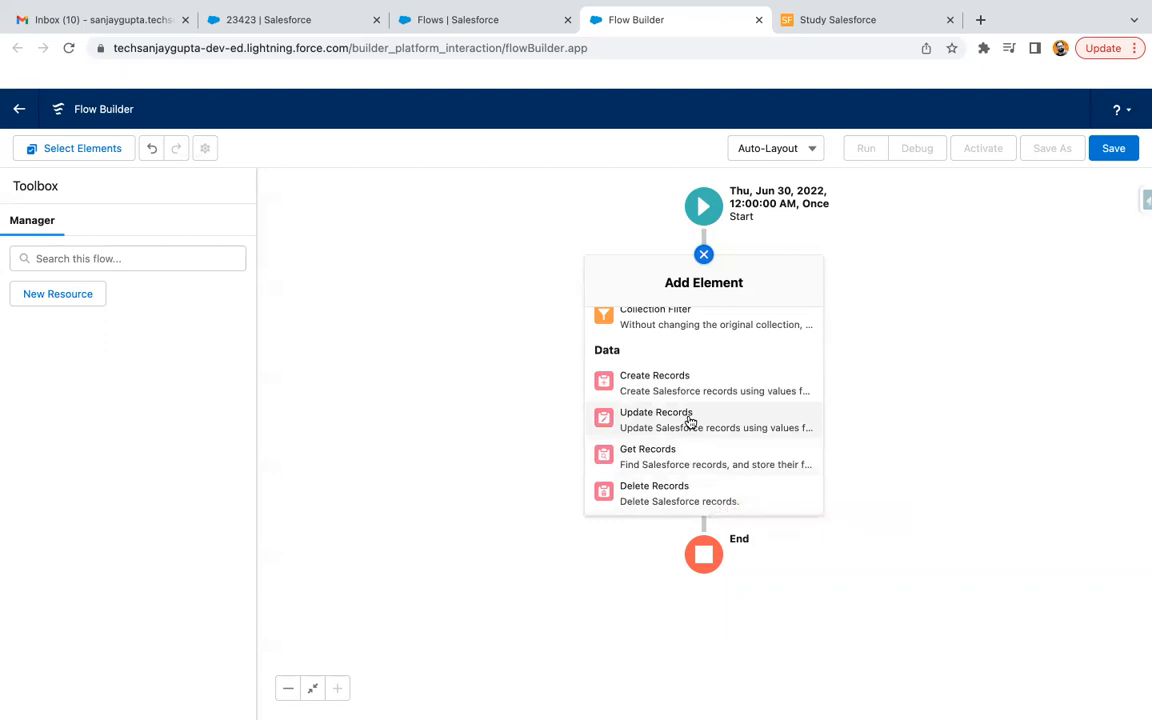
# Add an Update Records element labelled Update Accounts on $Record, choosing the AnnualRevenue field.
pyautogui.click(656, 418)
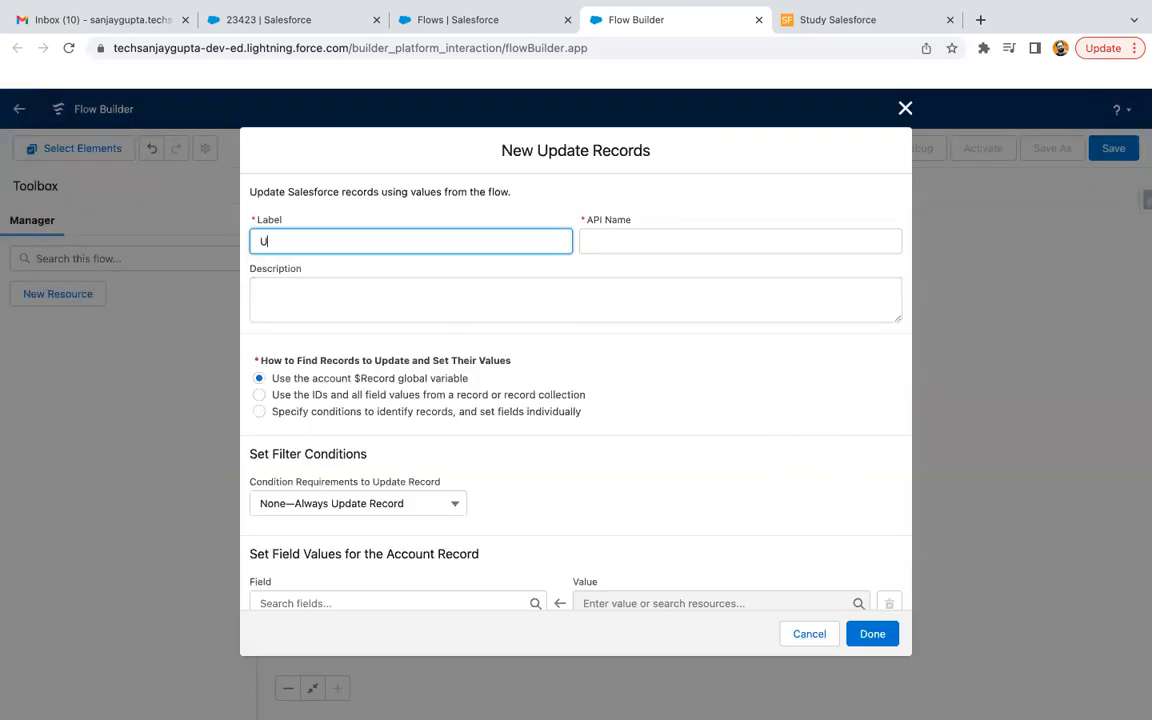
pyautogui.write('pdate Accounts')
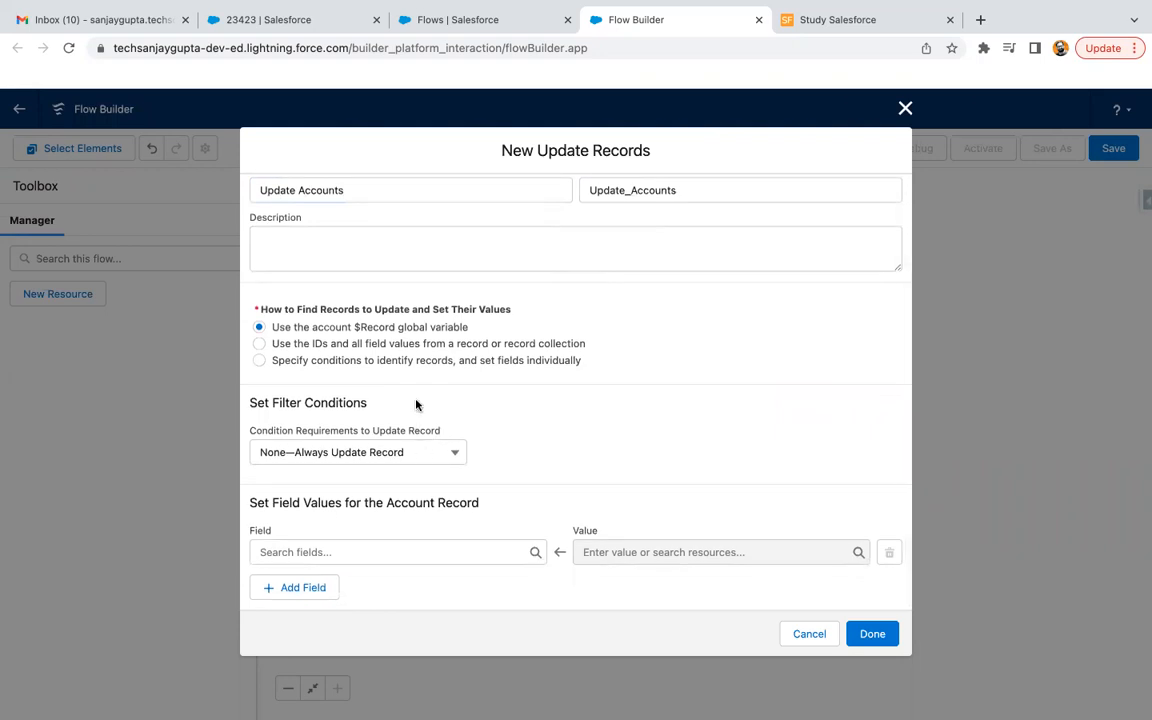
pyautogui.click(390, 552)
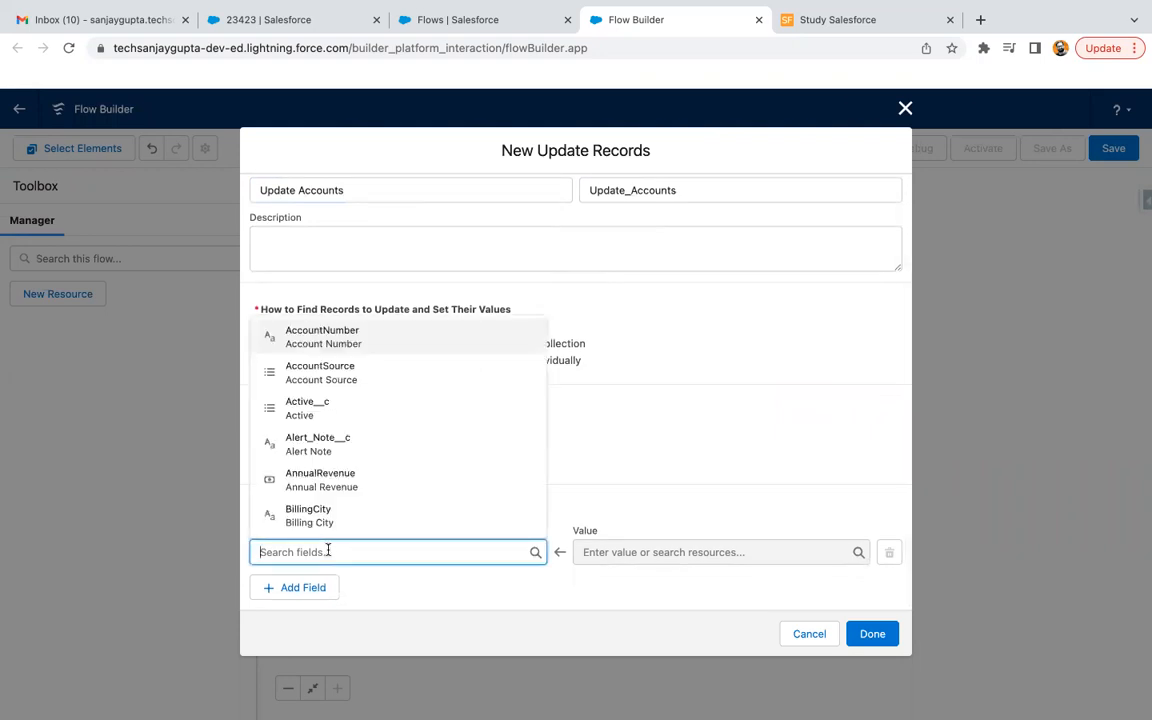
pyautogui.write('ann')
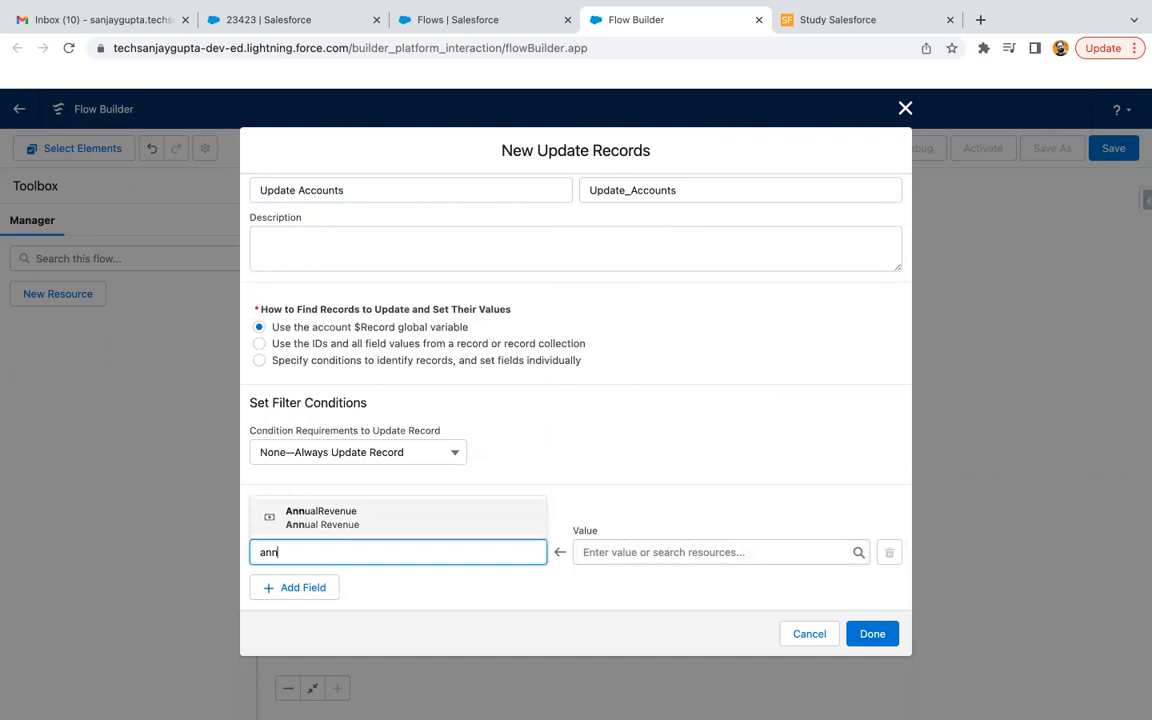
pyautogui.click(320, 516)
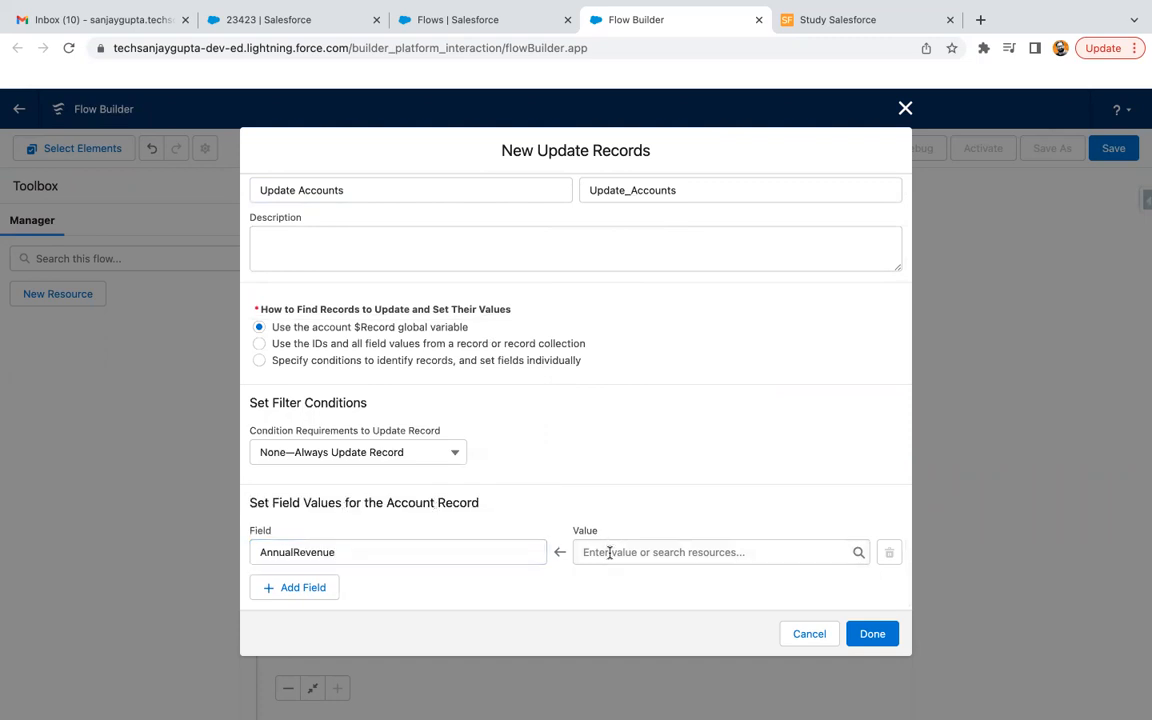
# Set AnnualRevenue to 1000000 and confirm the Update Accounts element.
pyautogui.write('1000000')
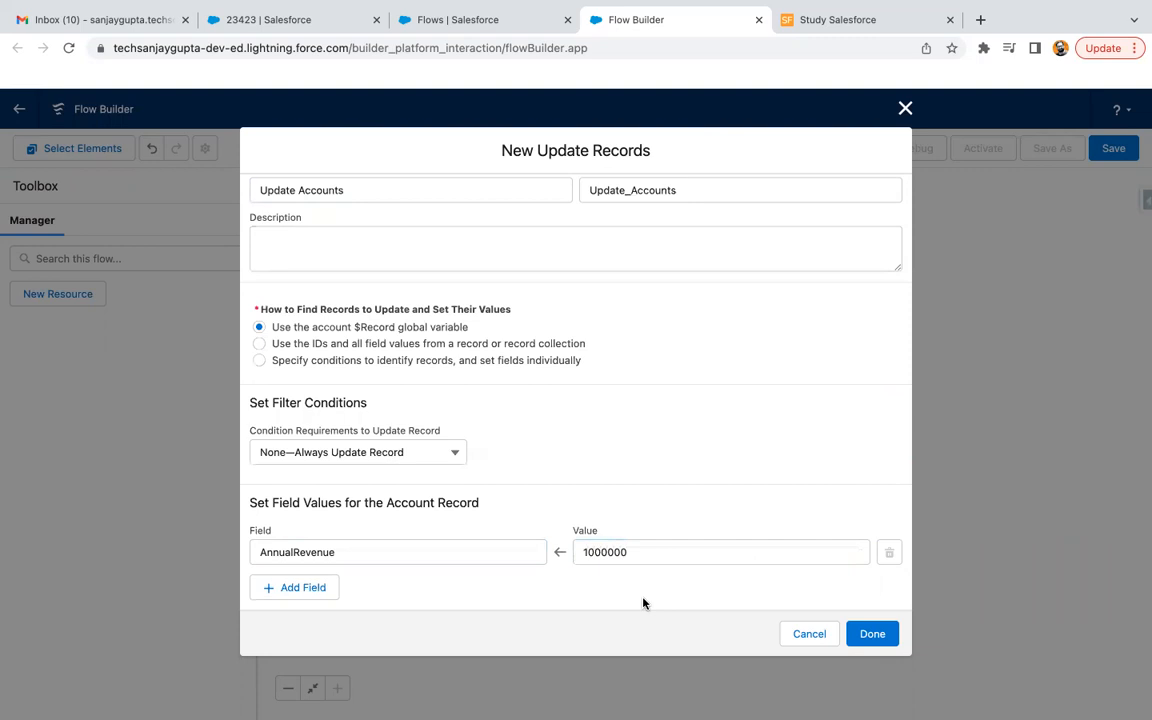
pyautogui.click(872, 632)
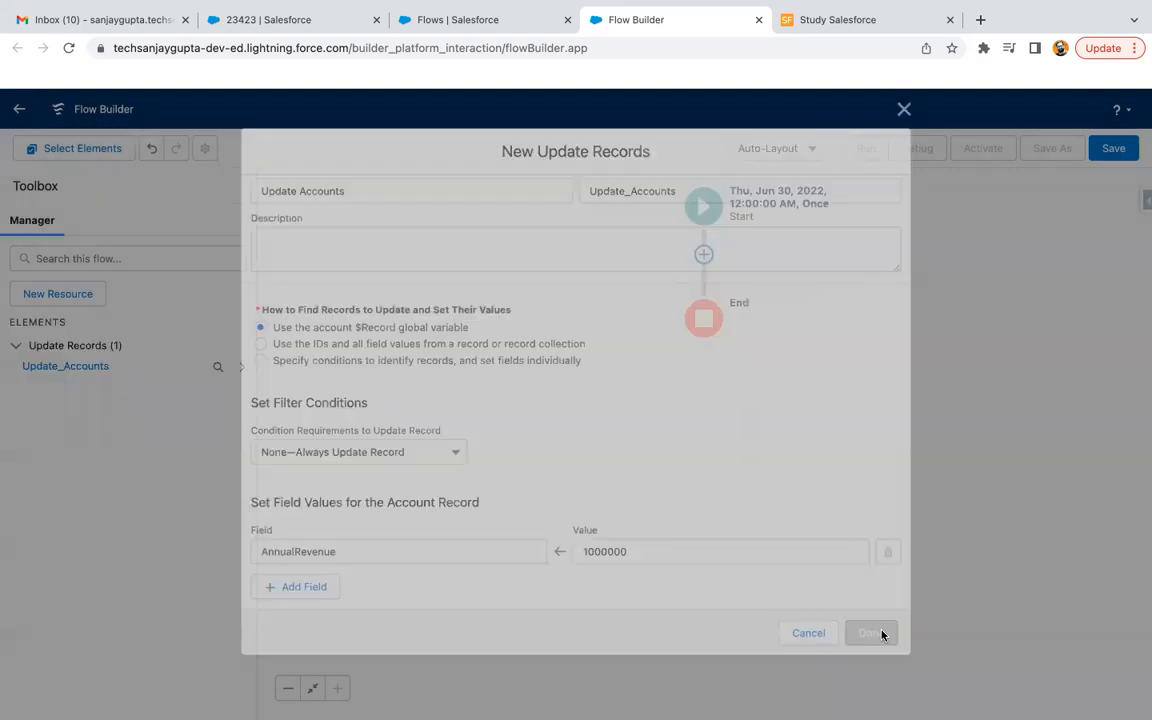
pyautogui.click(868, 632)
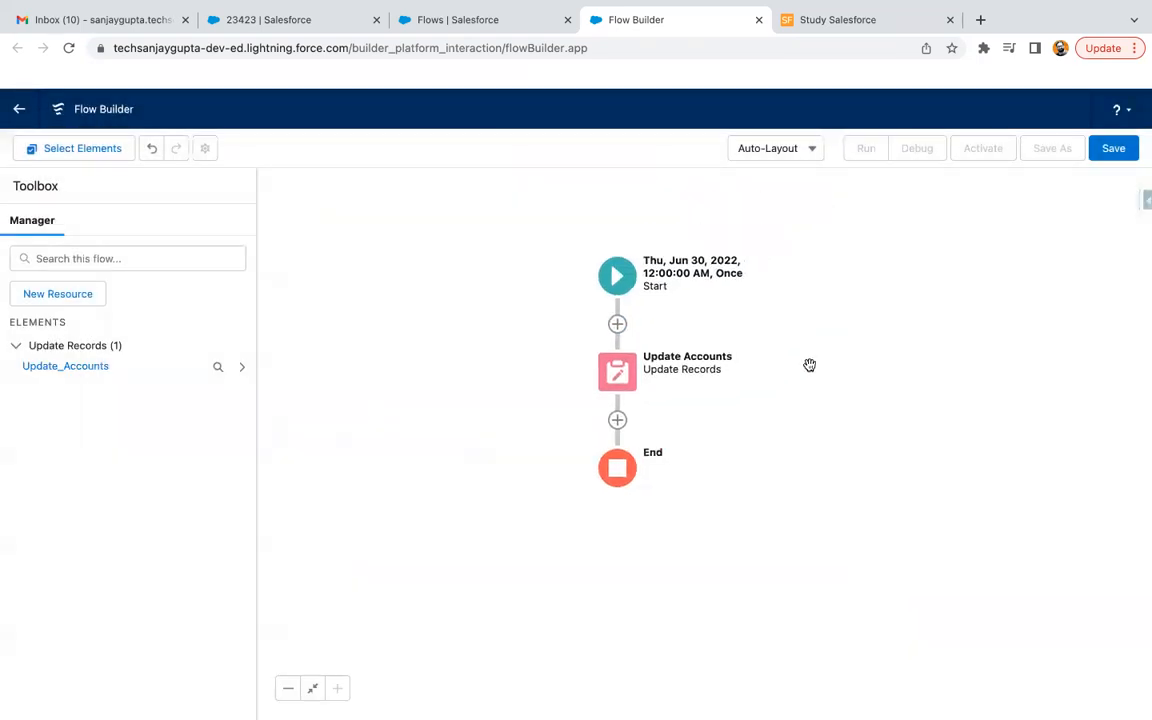
pyautogui.moveTo(784, 390)
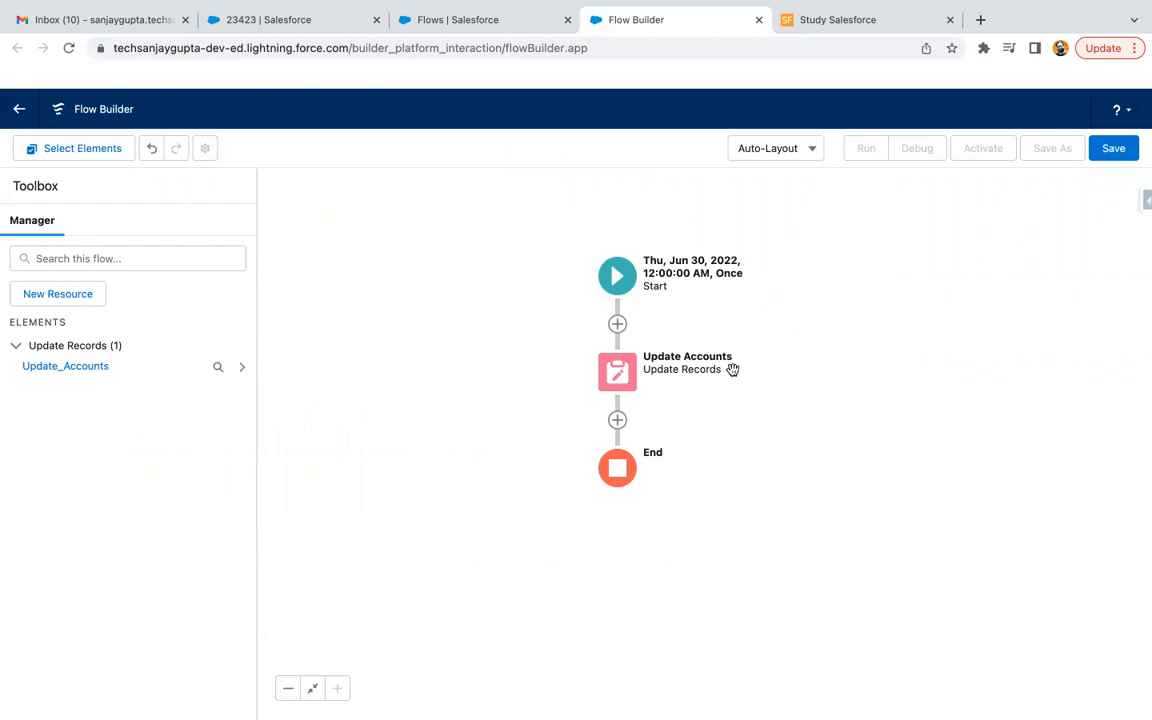
pyautogui.click(616, 276)
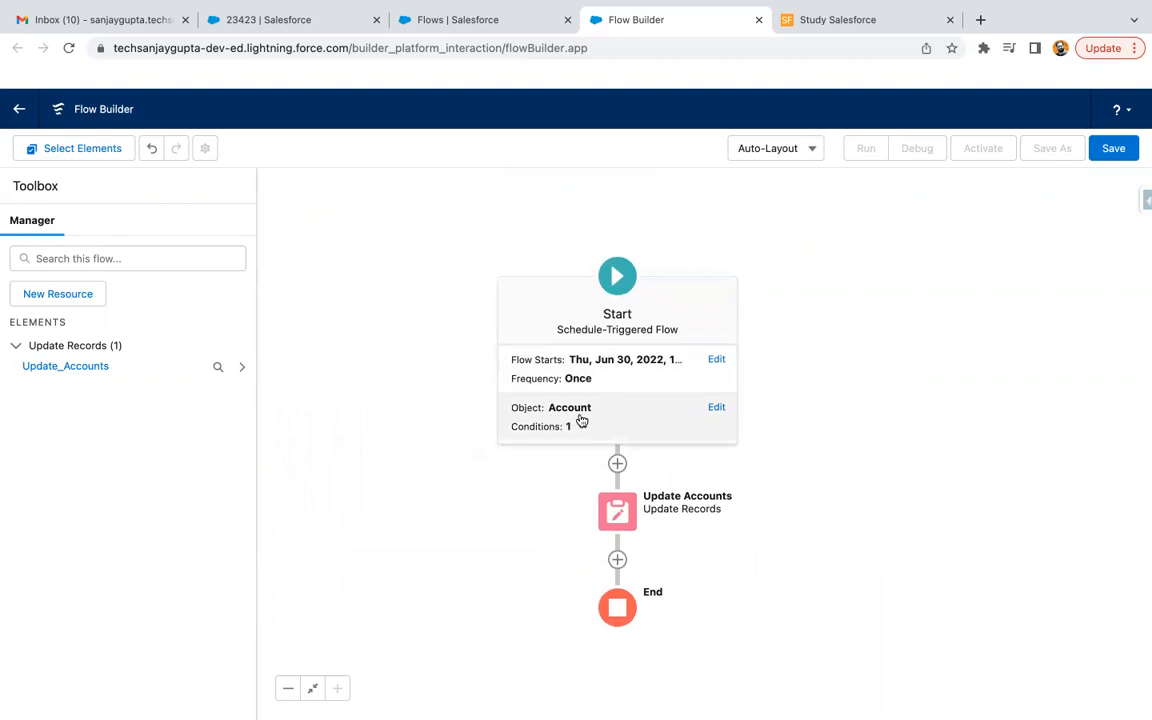
pyautogui.moveTo(788, 404)
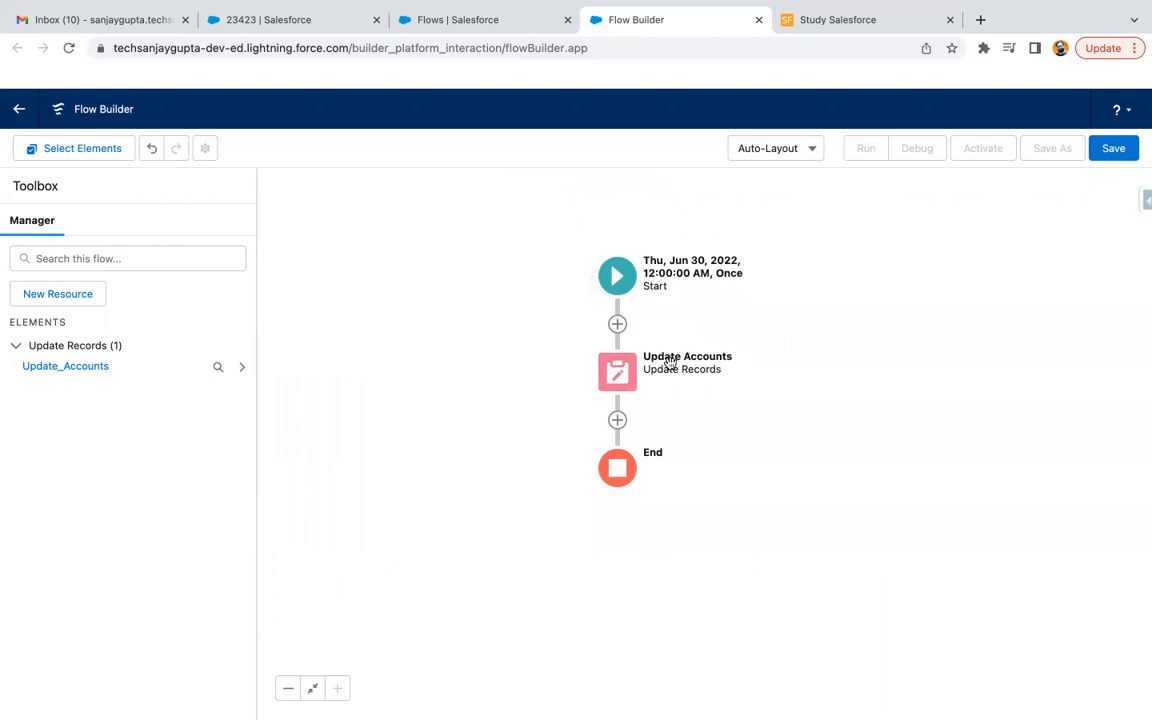
pyautogui.moveTo(1044, 192)
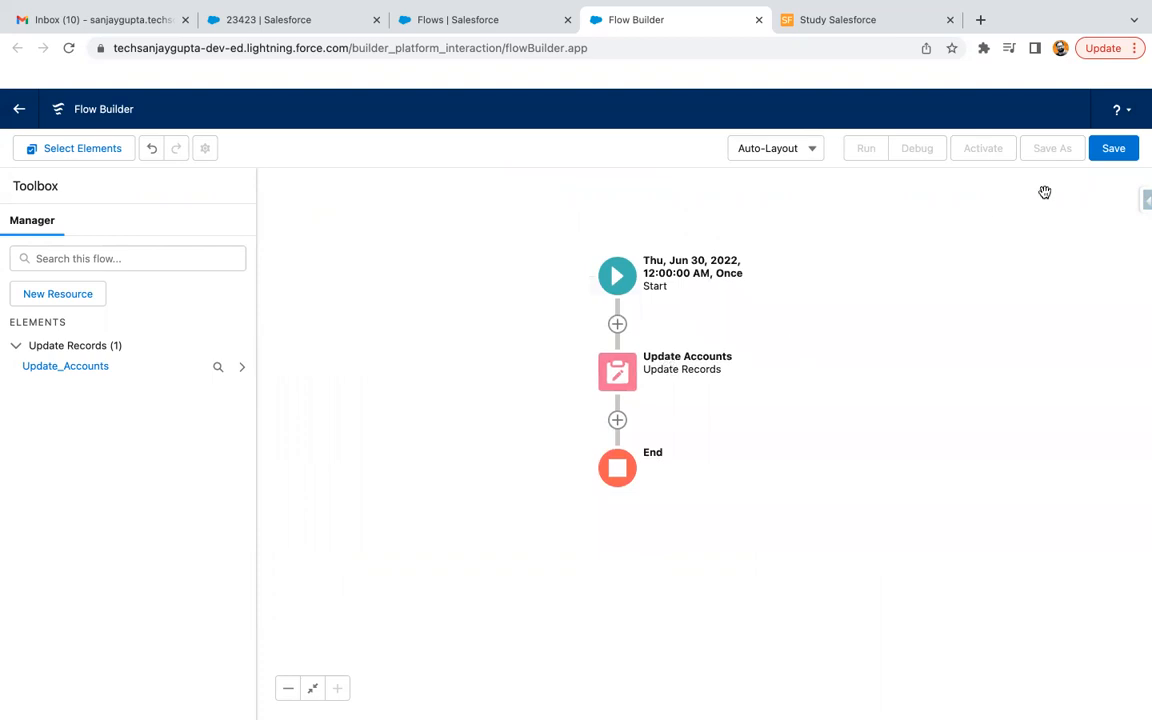
# Save the flow with label 'Demo Schedule Flow' and activate Version 1.
pyautogui.click(1112, 148)
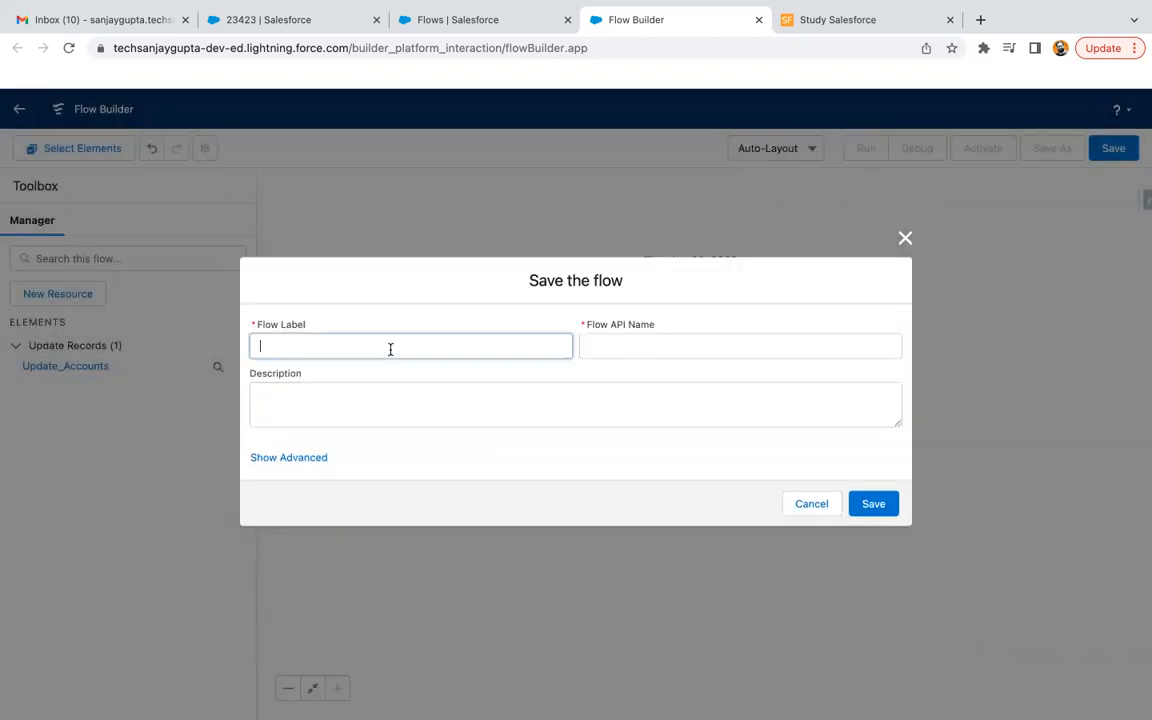
pyautogui.write('Demo Schedu')
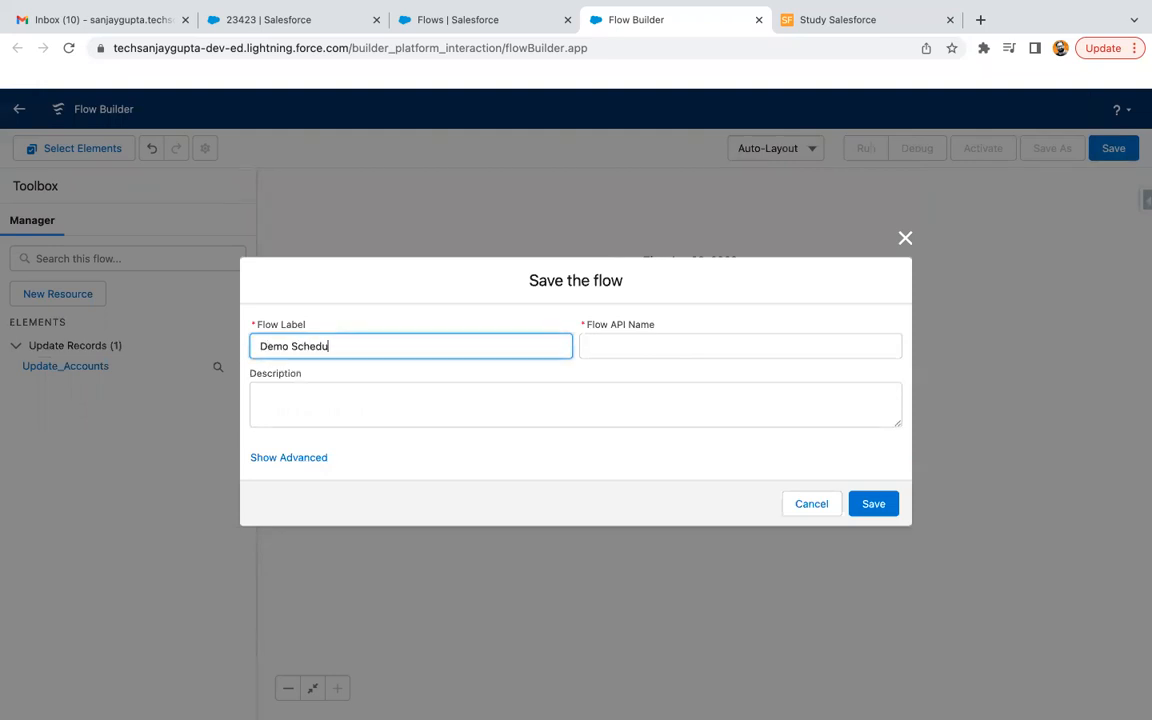
pyautogui.write('le Flow')
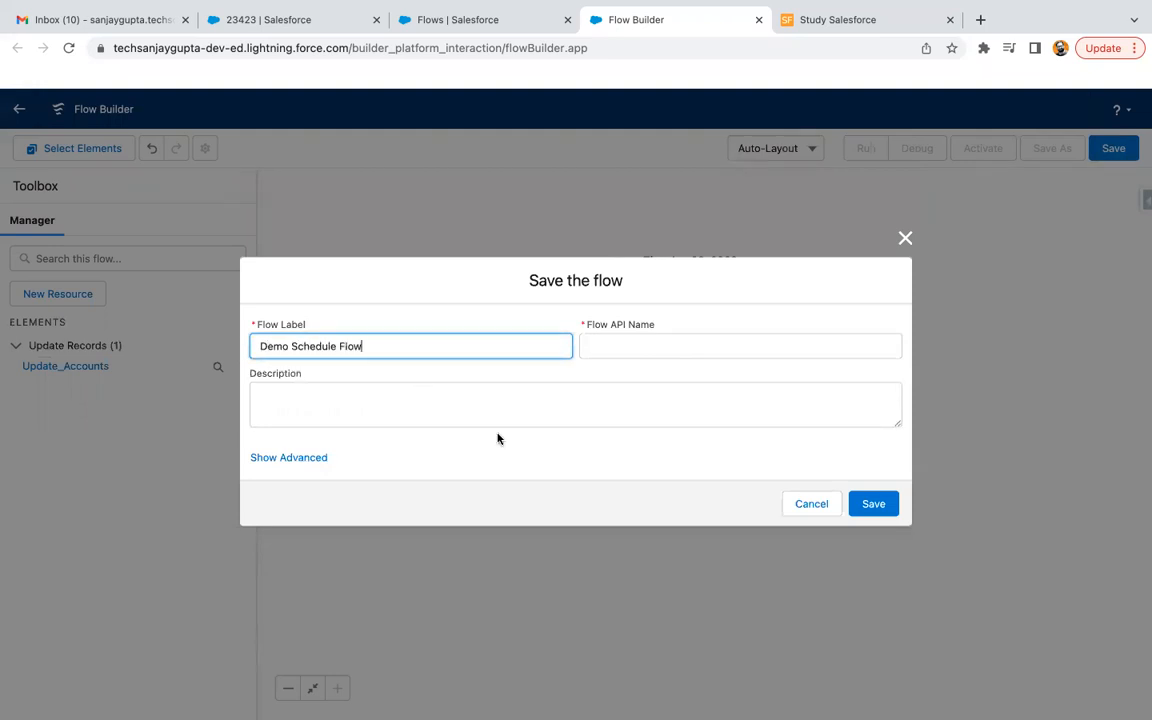
pyautogui.click(872, 504)
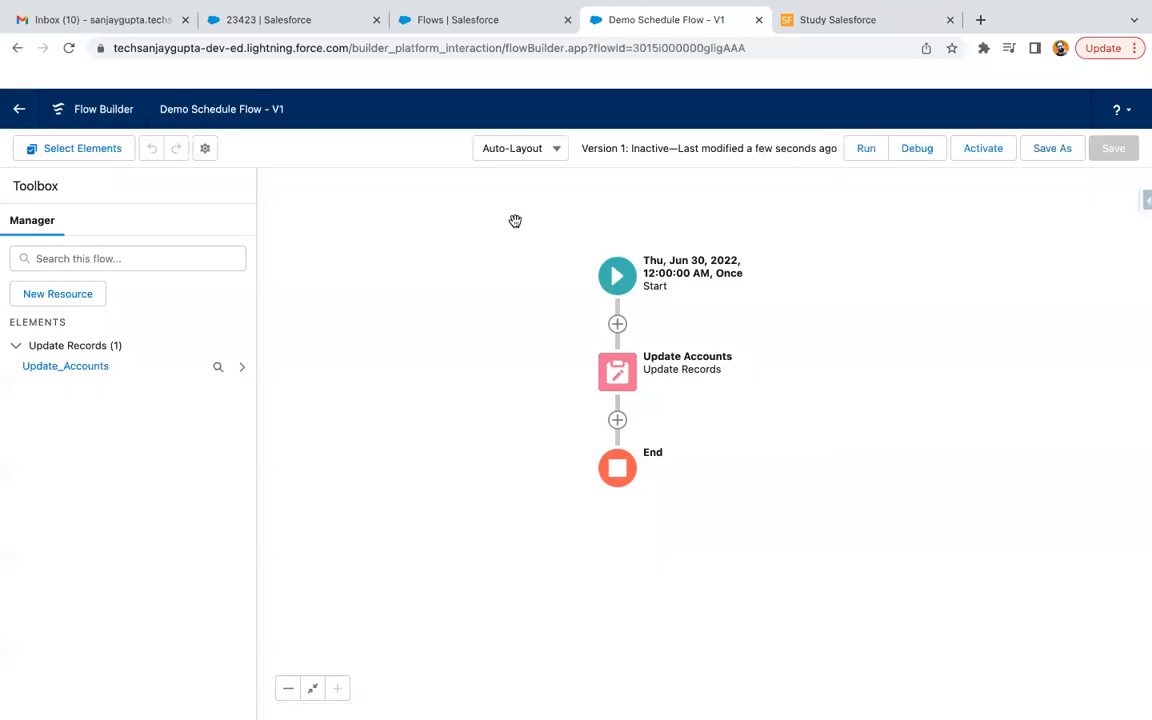
pyautogui.click(982, 148)
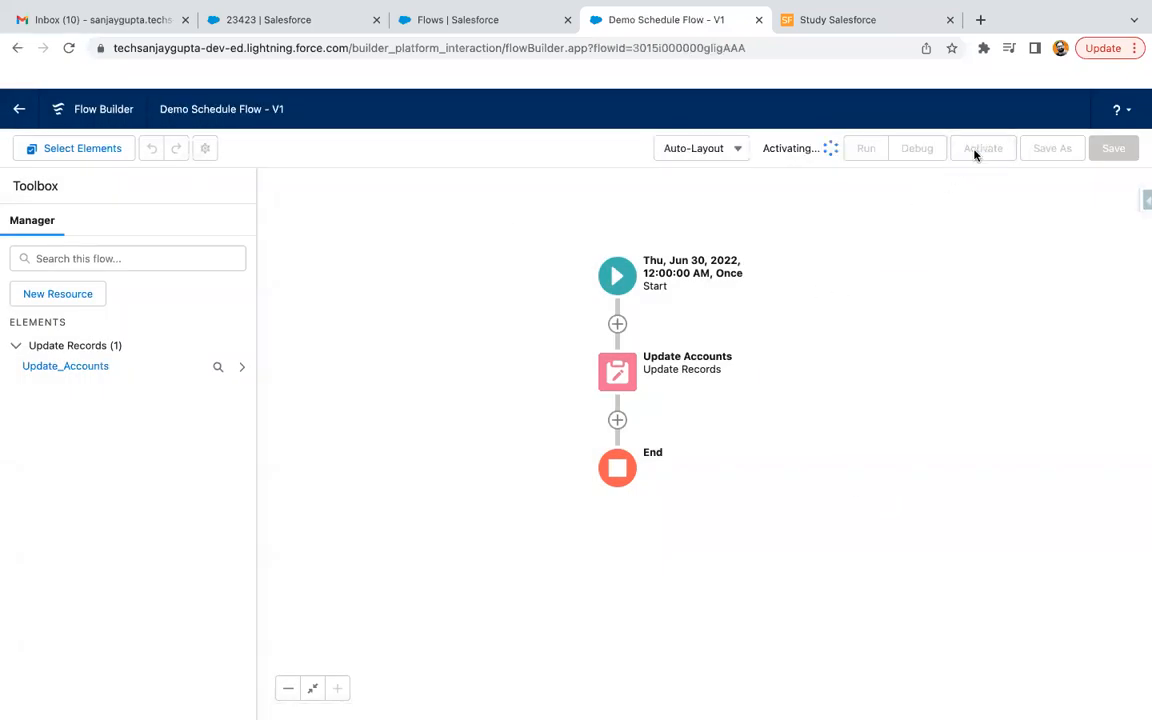
pyautogui.click(982, 148)
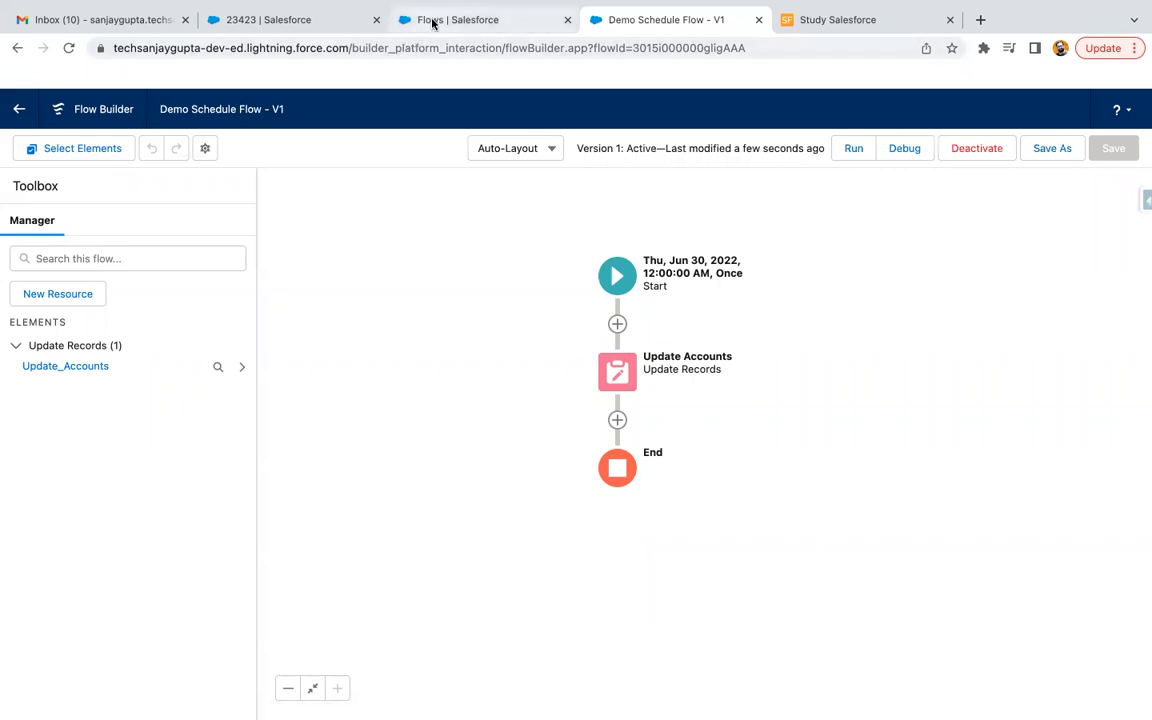
# In Setup, find 'schedule' in Quick Find and show the Scheduled Jobs page listing Demo_Schedule_Flow-1.
pyautogui.click(460, 20)
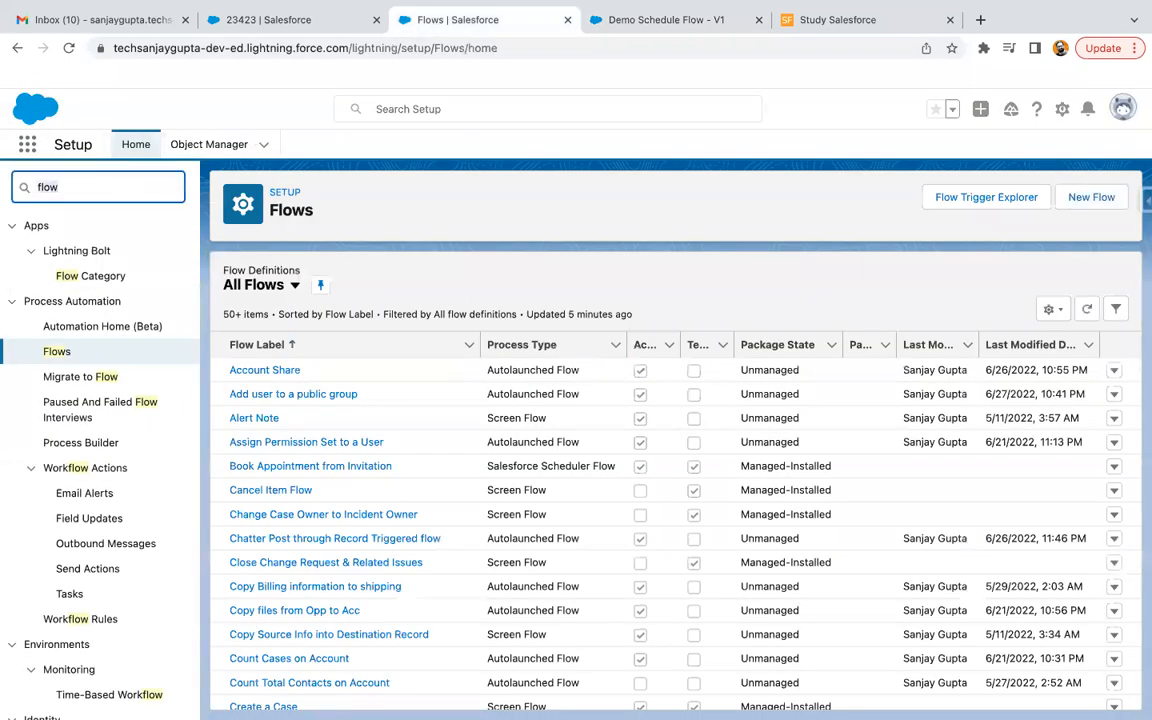
pyautogui.write('schedule')
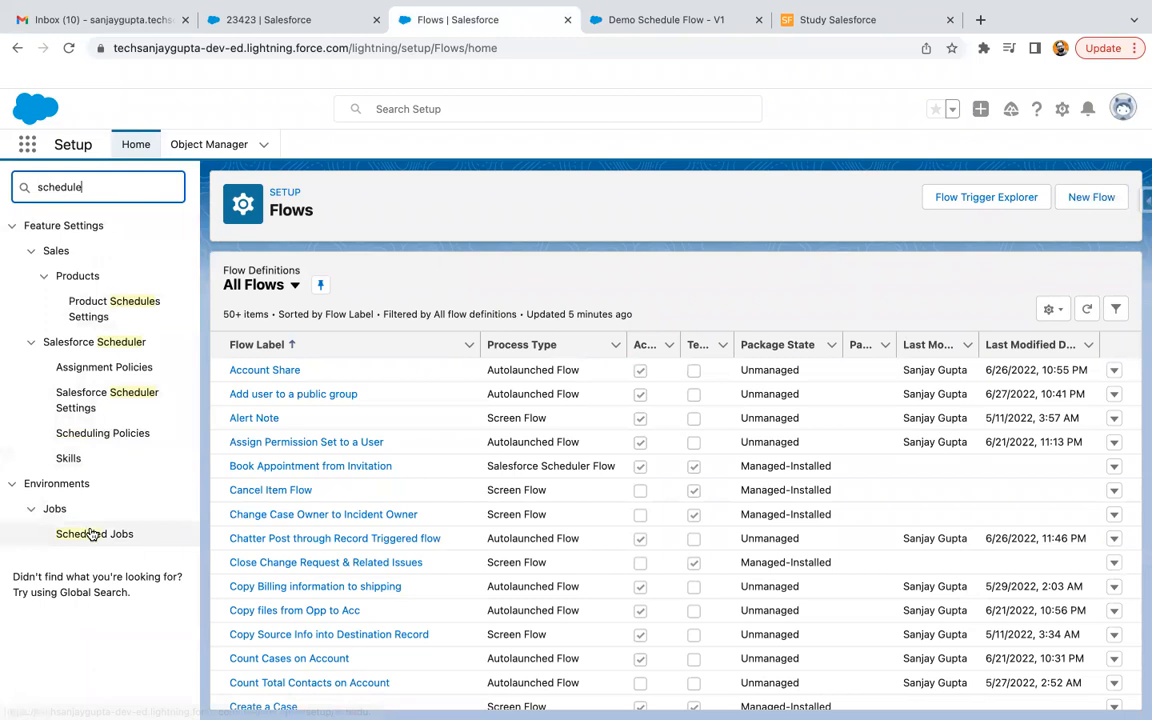
pyautogui.click(94, 532)
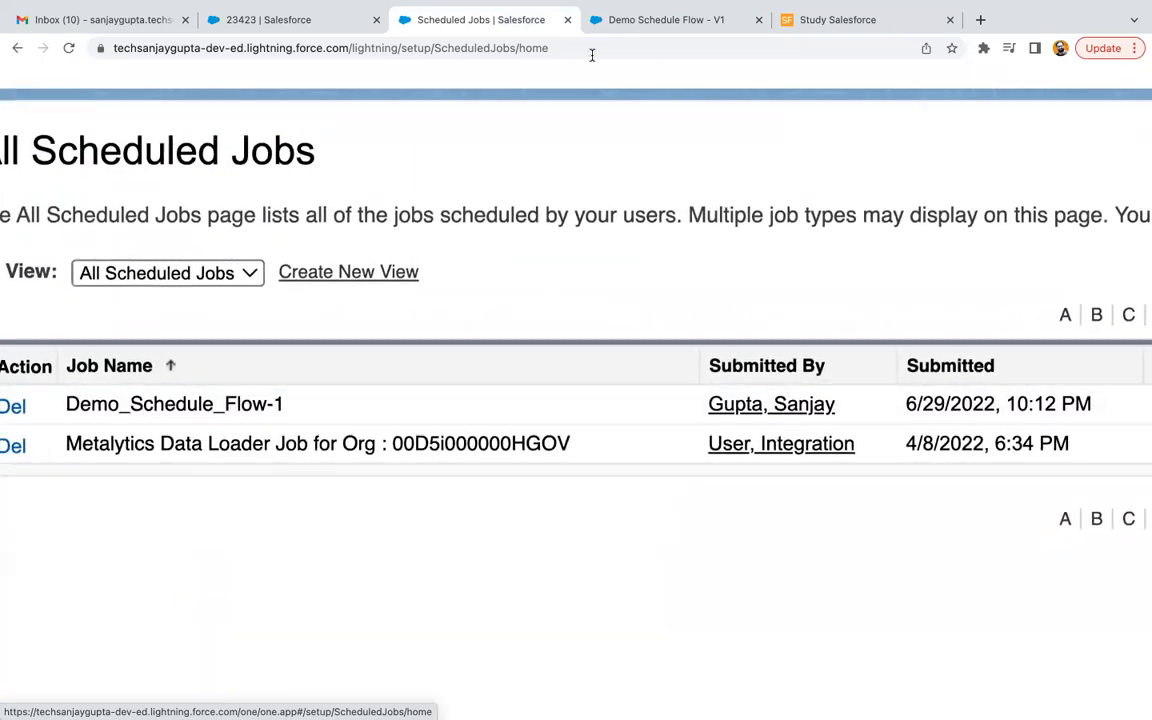
# Check Demo_Schedule_Flow-1's Next Scheduled Run, delete the job, and return to the flow.
pyautogui.click(664, 20)
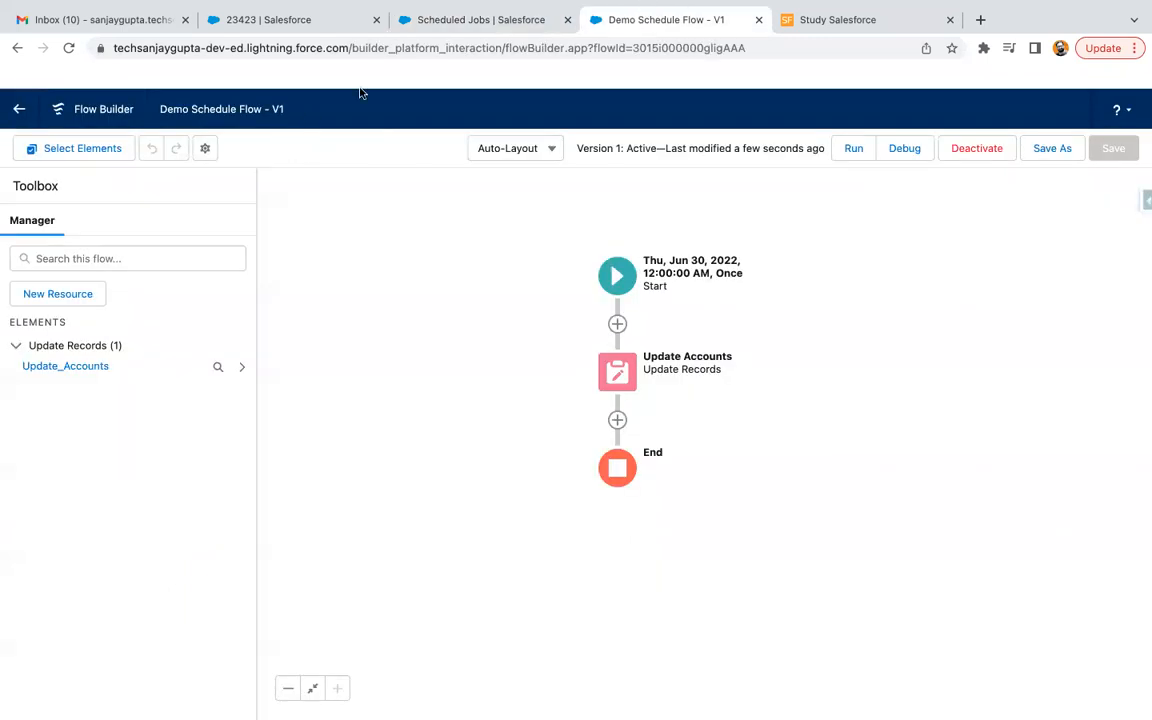
pyautogui.click(472, 20)
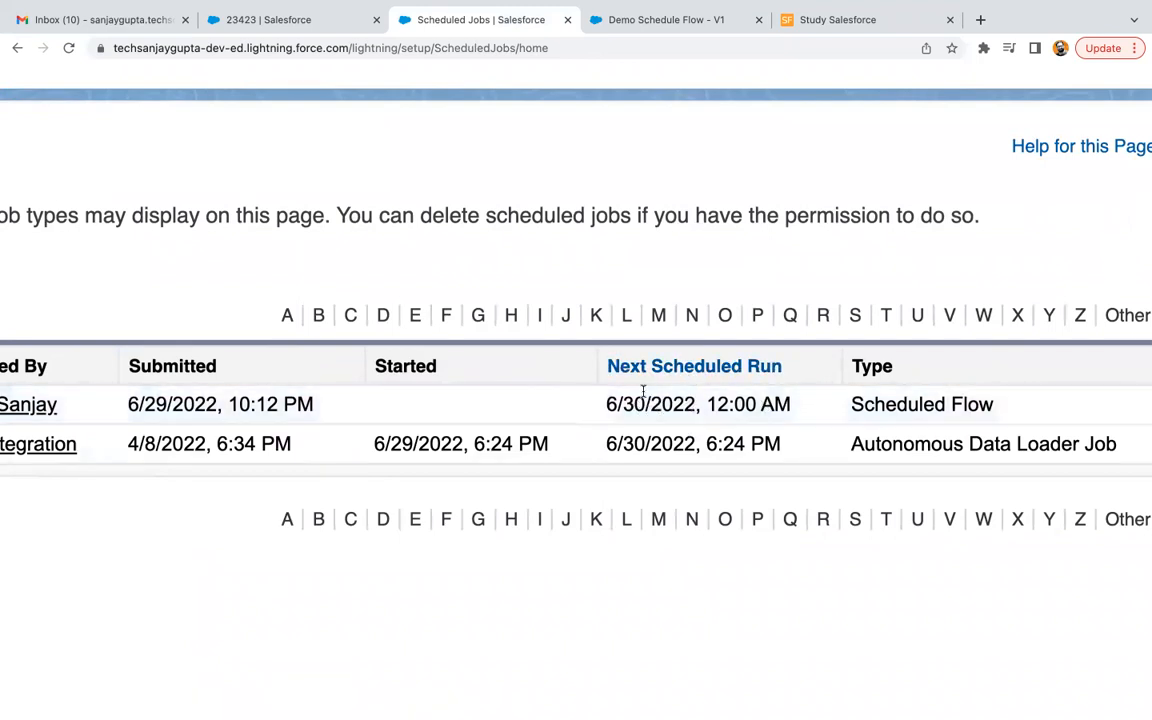
pyautogui.hscroll(3)
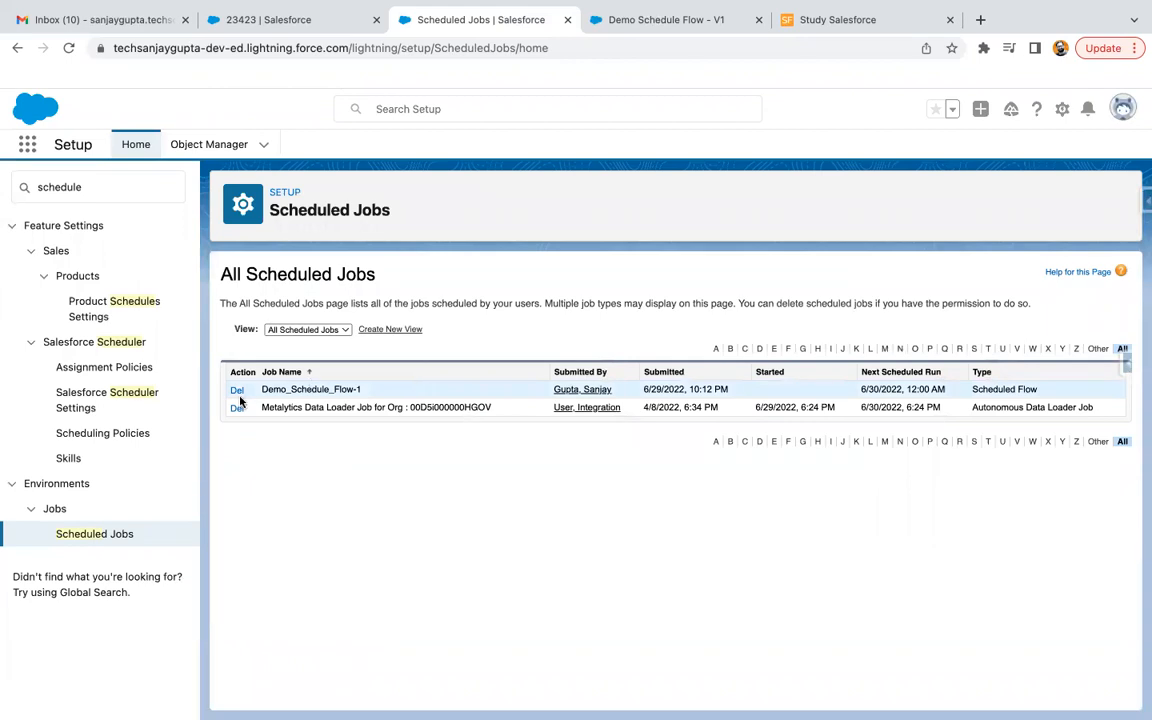
pyautogui.moveTo(720, 146)
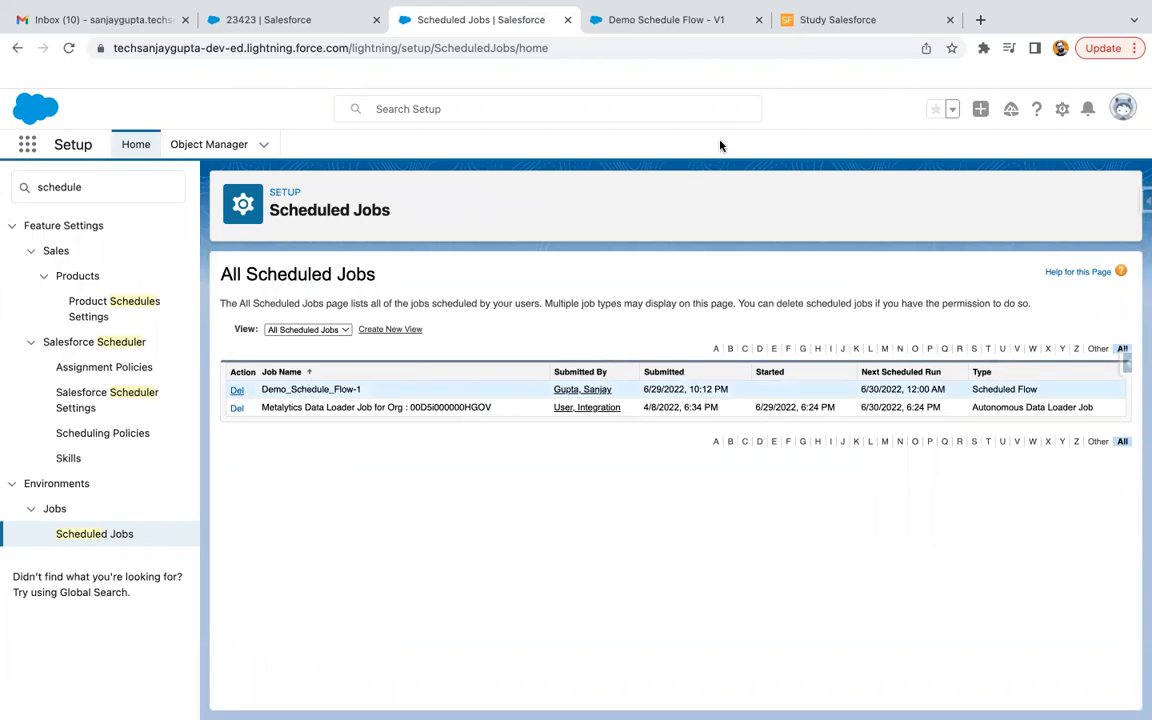
pyautogui.click(236, 388)
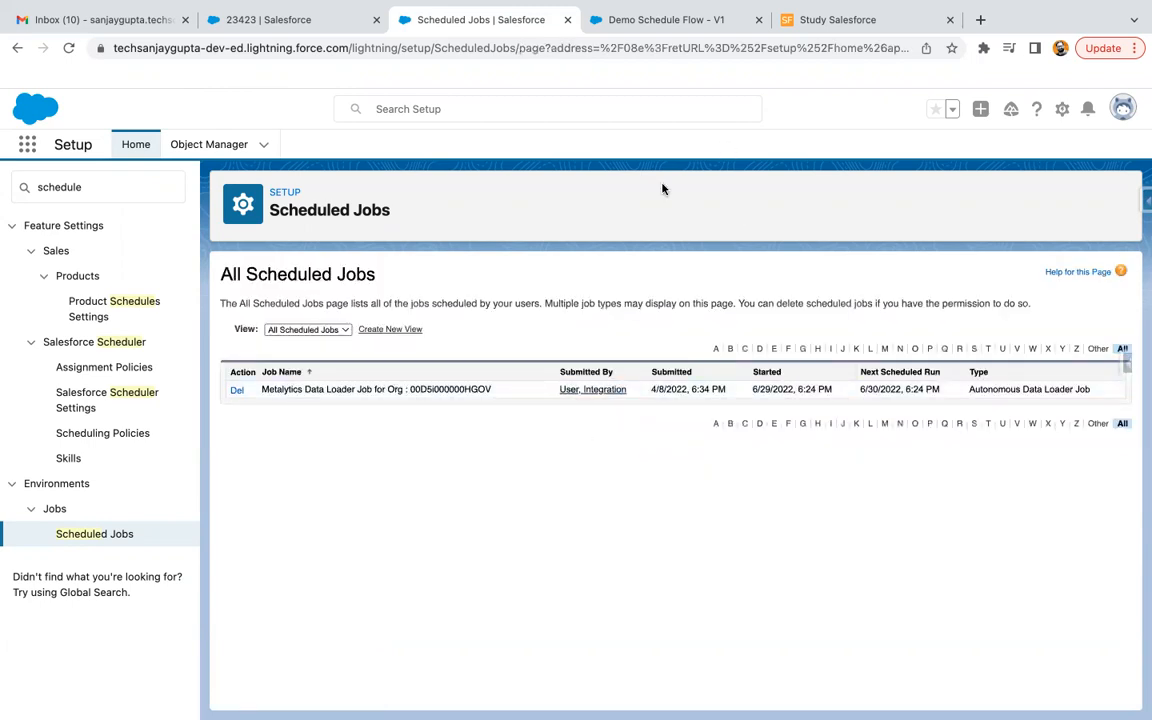
pyautogui.click(664, 20)
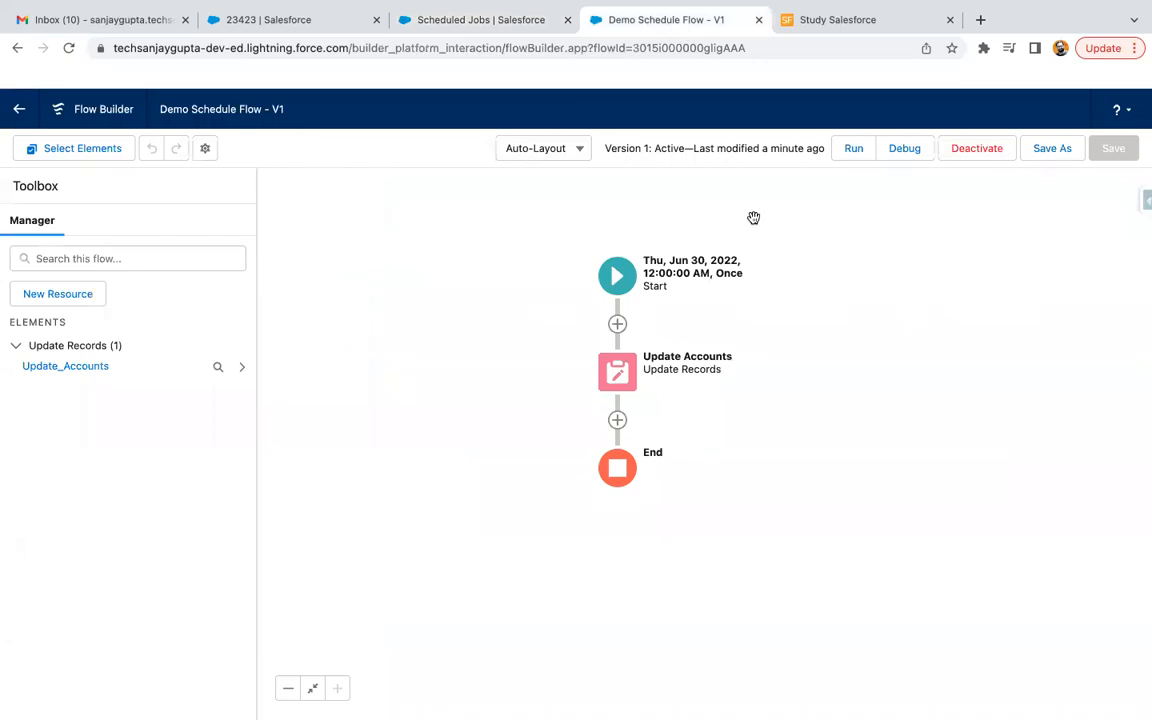
pyautogui.moveTo(916, 308)
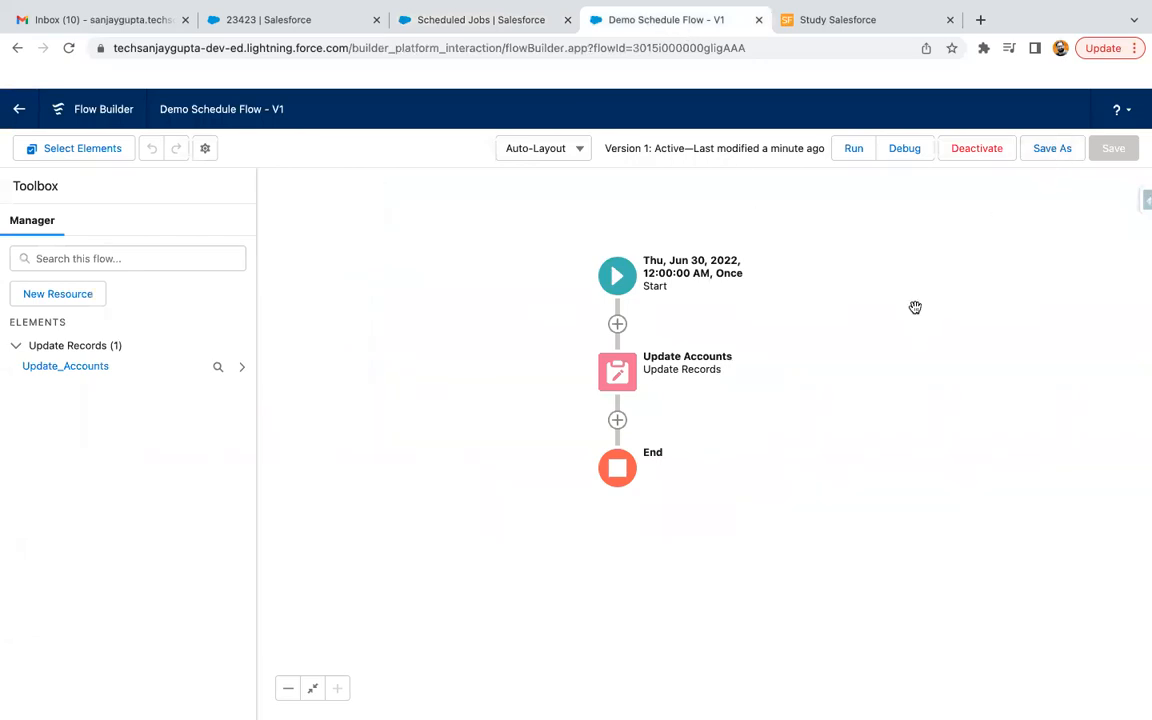
pyautogui.moveTo(928, 254)
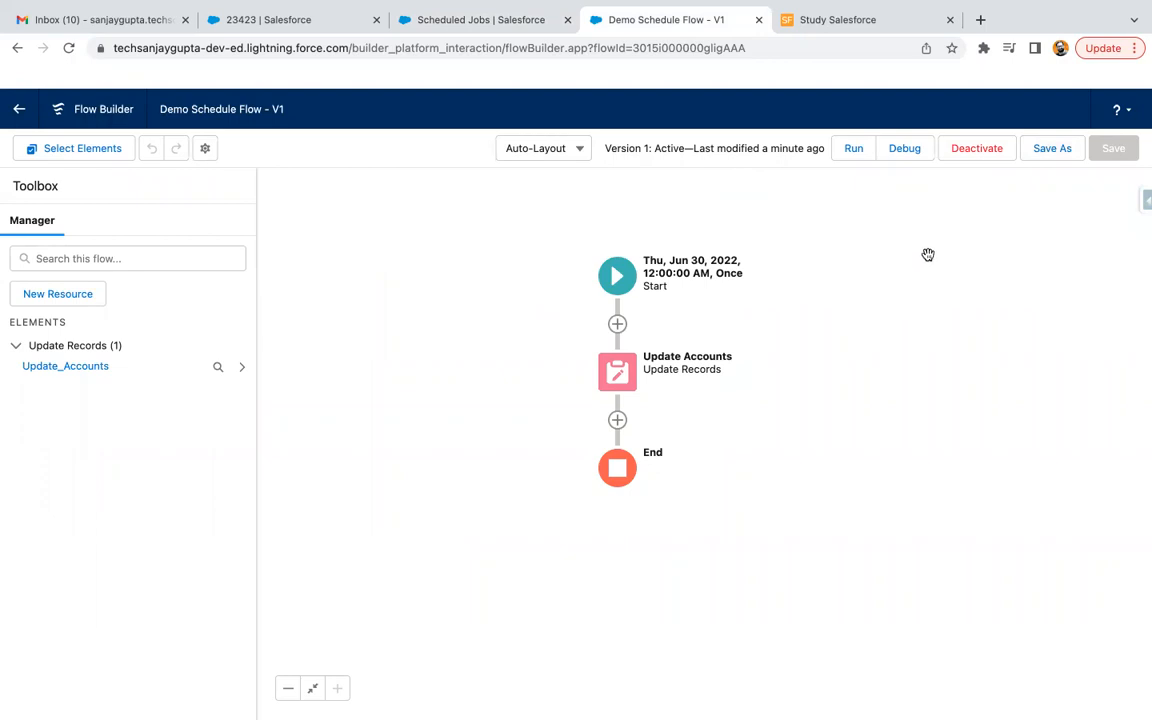
pyautogui.moveTo(896, 248)
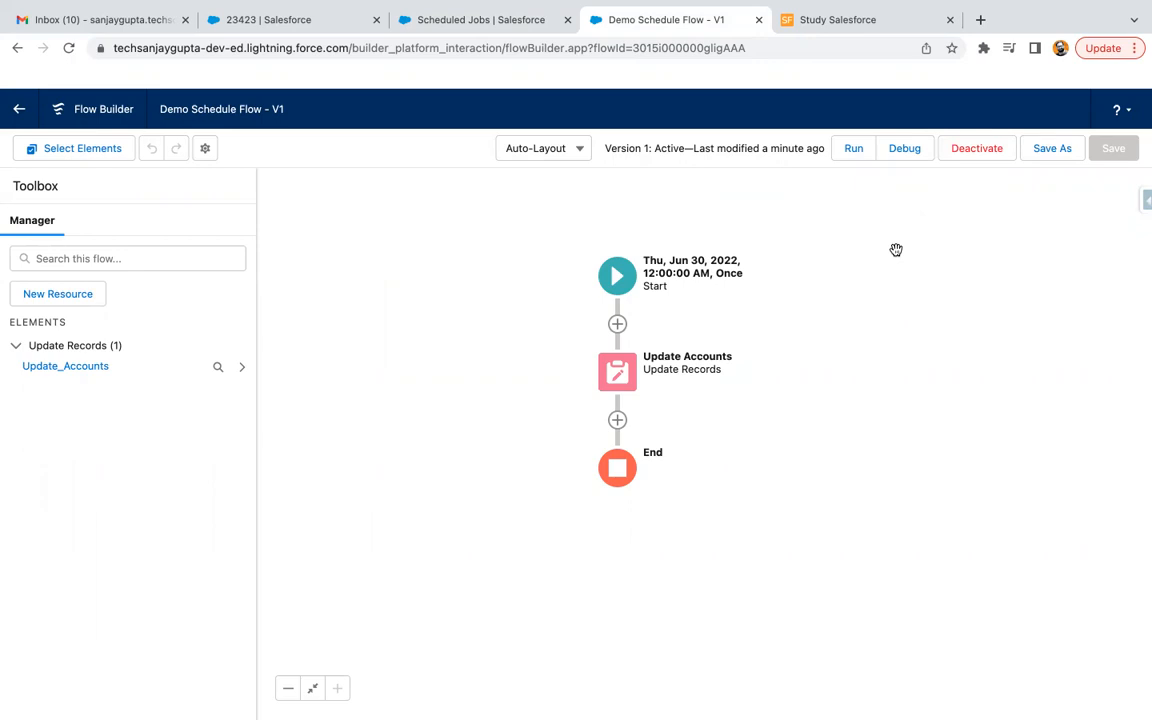
pyautogui.moveTo(612, 338)
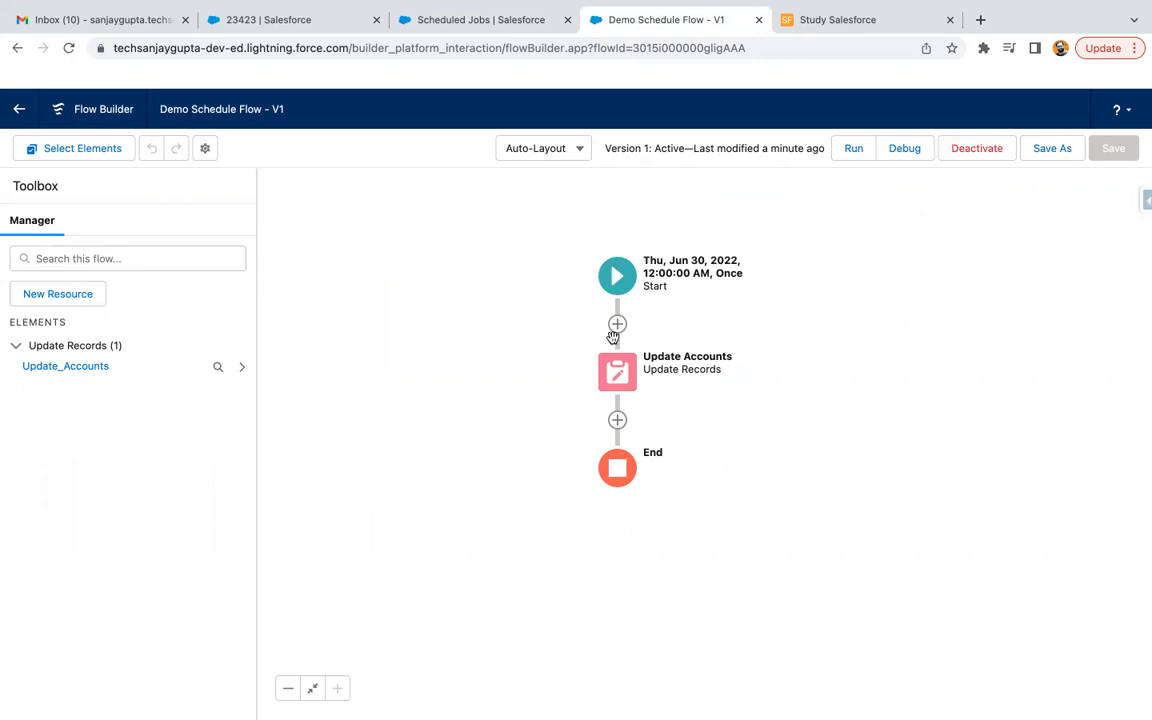